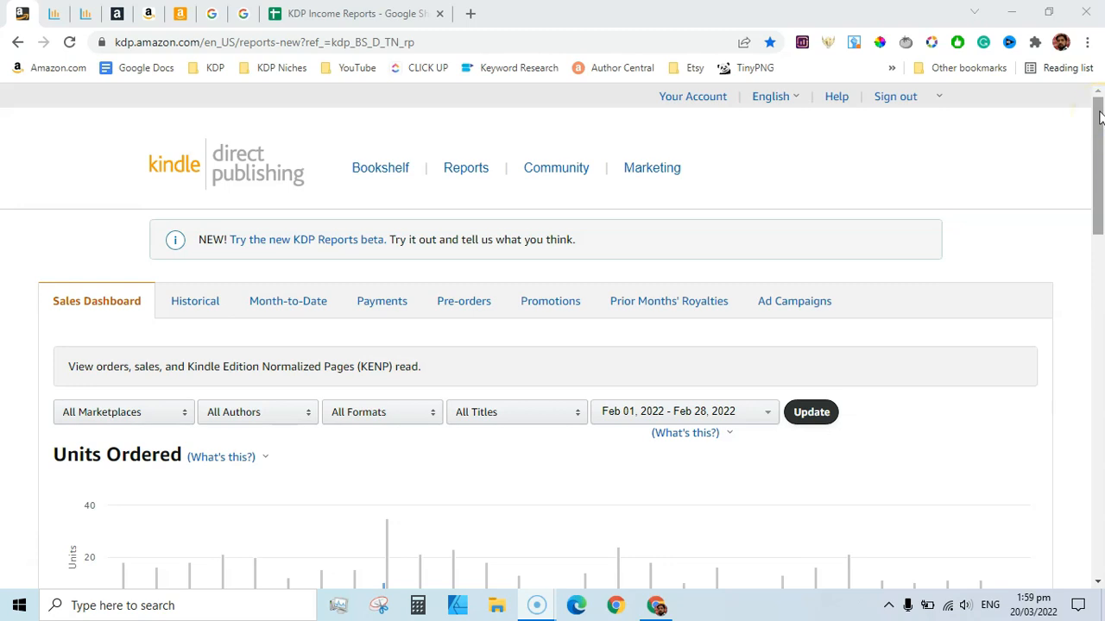
View the KDP Reports beta Orders report showing 476 units ordered for Feb 1–28, 2022
{"action": "scroll", "scroll_direction": "down", "scroll_amount": 3}
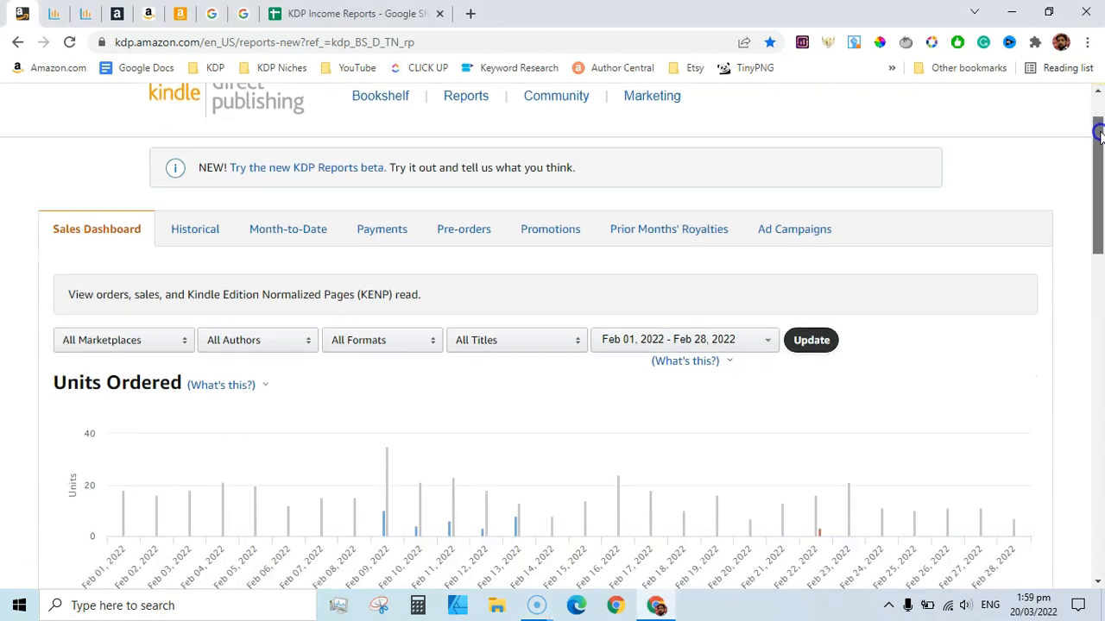
{"action": "scroll", "scroll_direction": "down", "scroll_amount": 3}
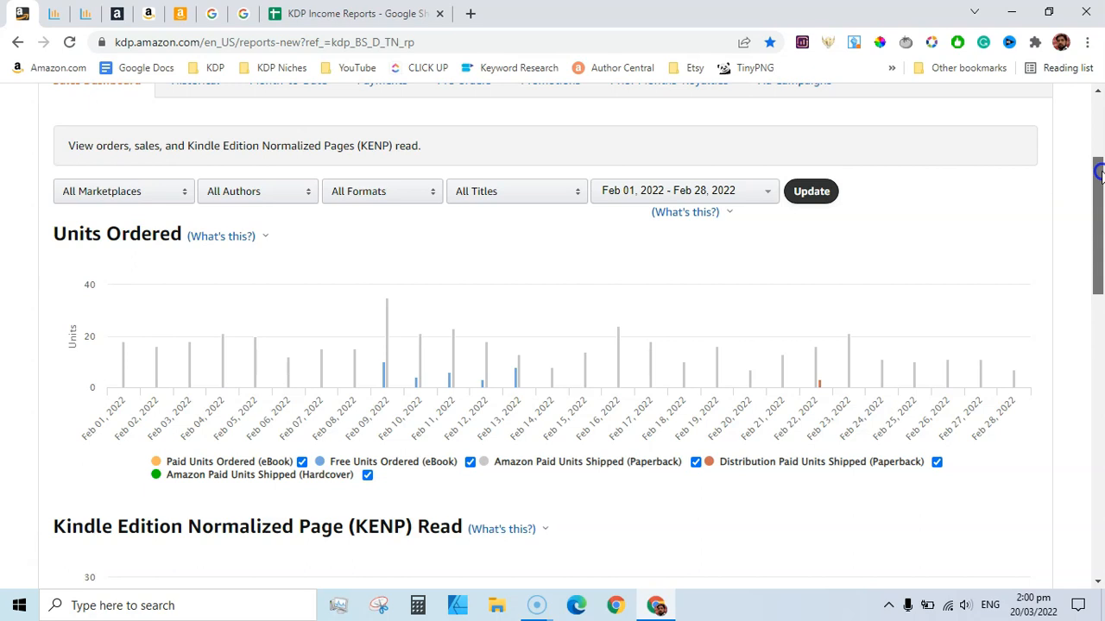
{"action": "scroll", "scroll_direction": "up", "scroll_amount": 3}
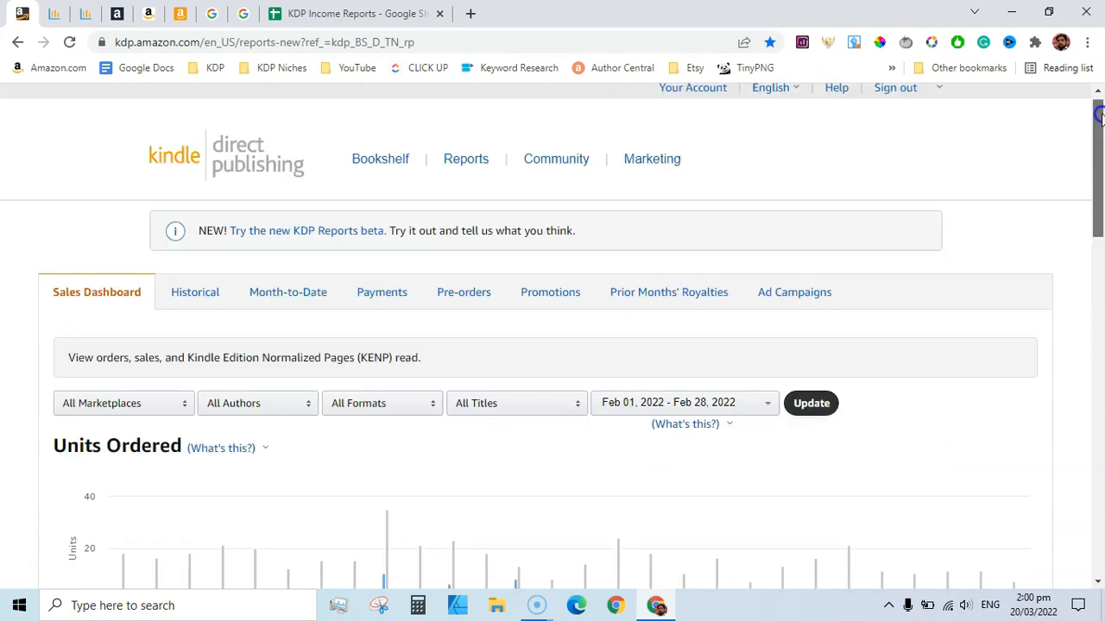
{"action": "scroll", "scroll_direction": "down", "scroll_amount": 3}
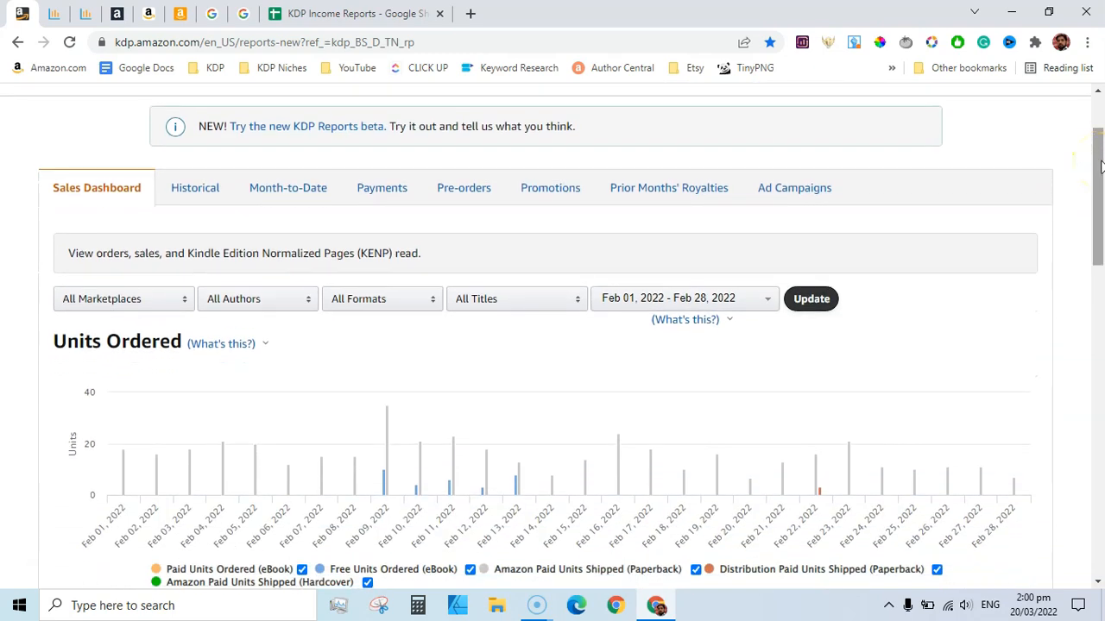
{"action": "mouse_move", "coordinate": [607, 372]}
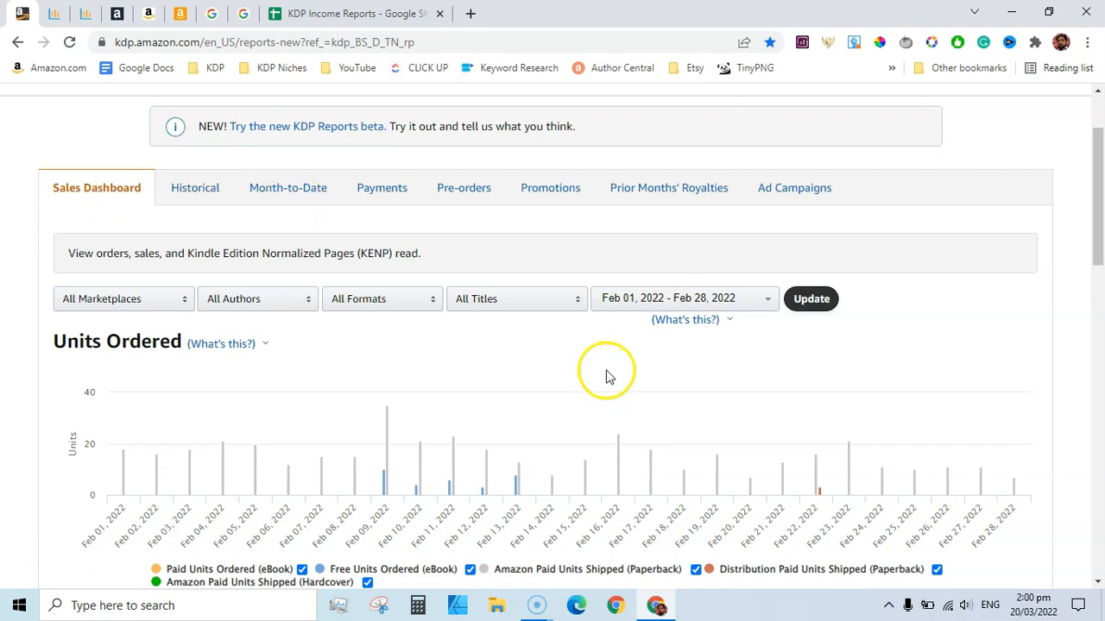
{"action": "mouse_move", "coordinate": [614, 309]}
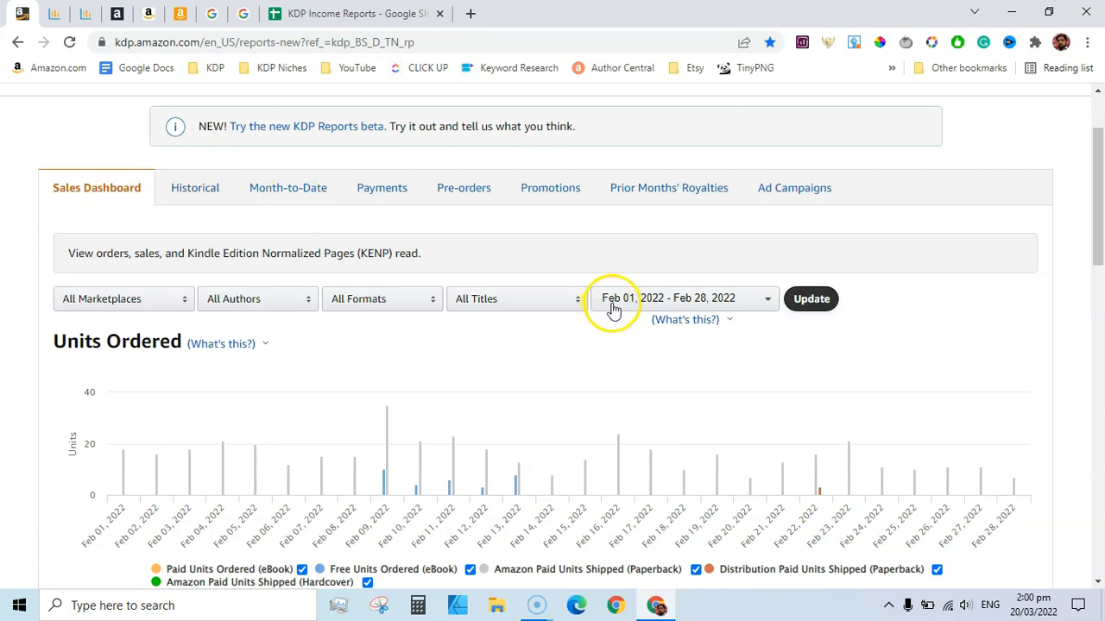
{"action": "mouse_move", "coordinate": [131, 460]}
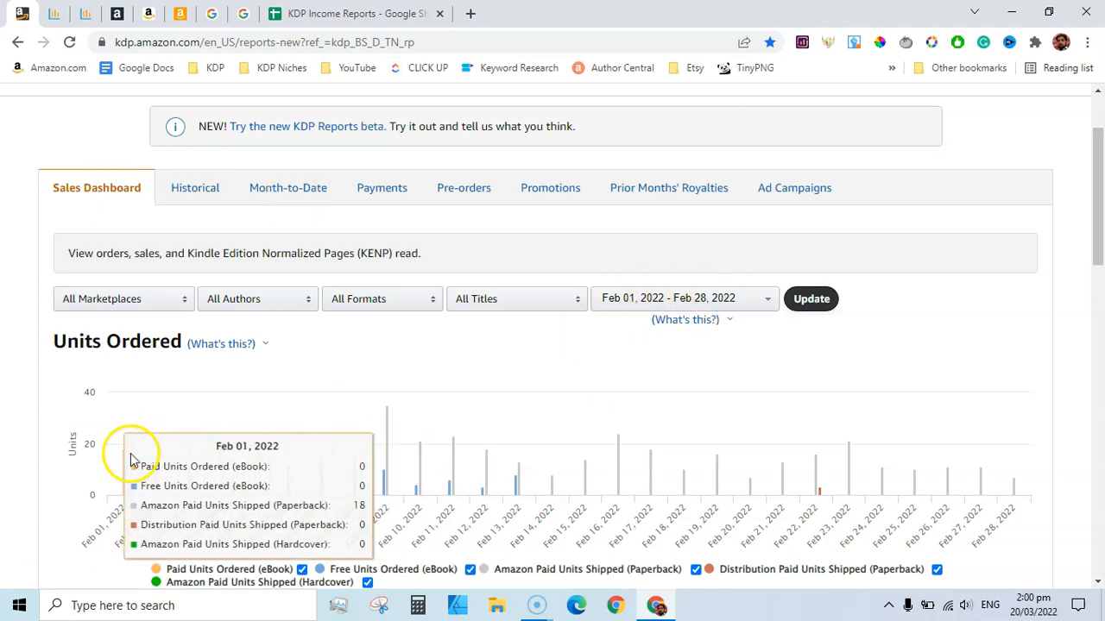
{"action": "mouse_move", "coordinate": [457, 409]}
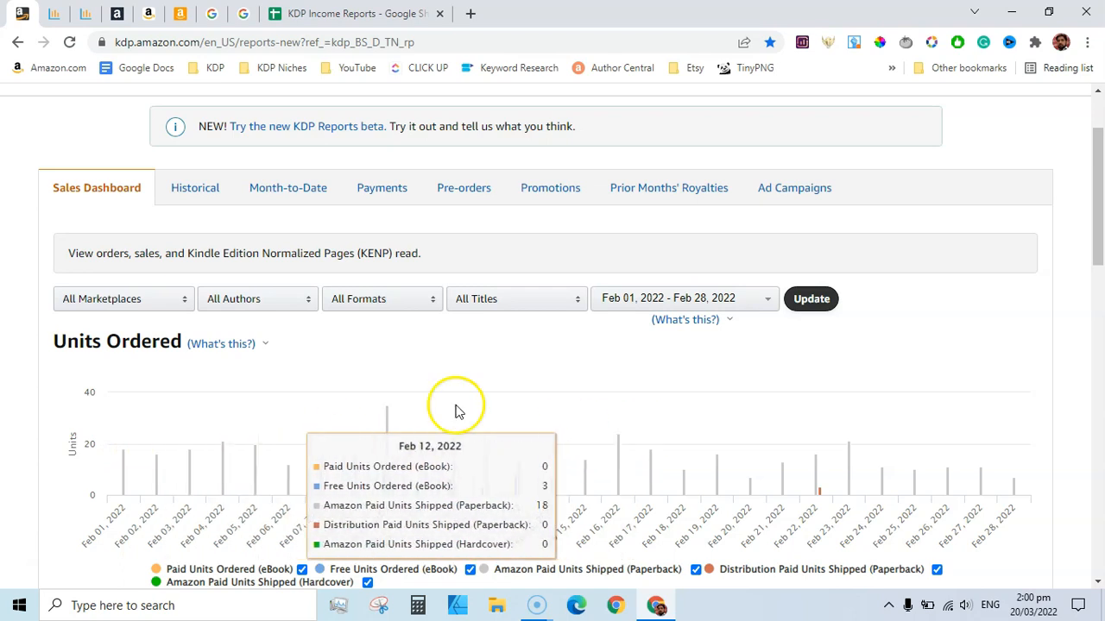
{"action": "mouse_move", "coordinate": [385, 419]}
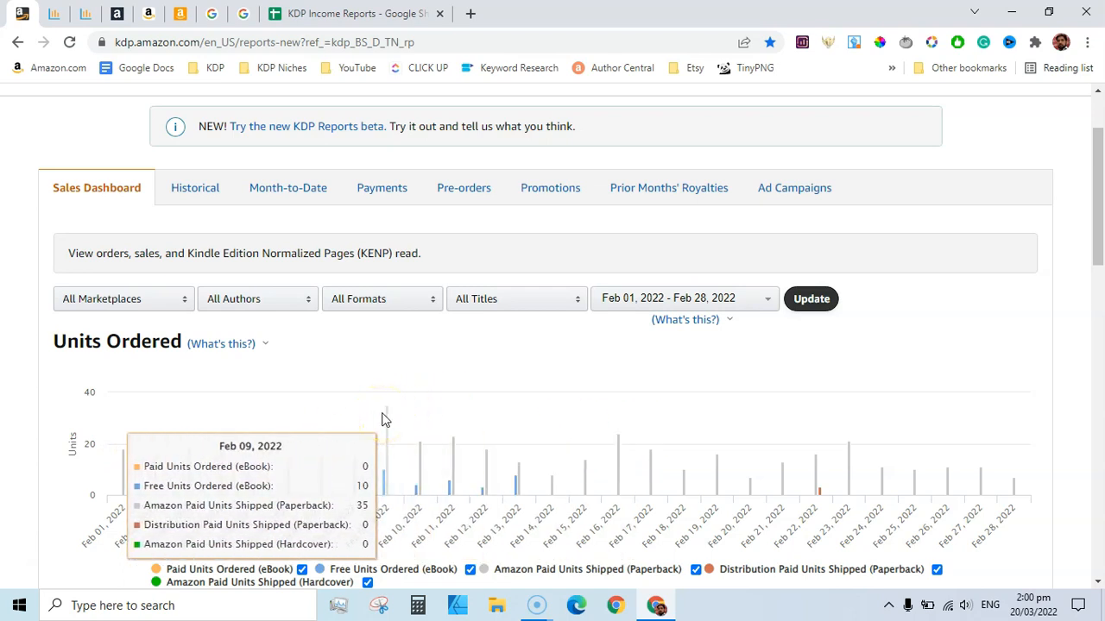
{"action": "mouse_move", "coordinate": [622, 444]}
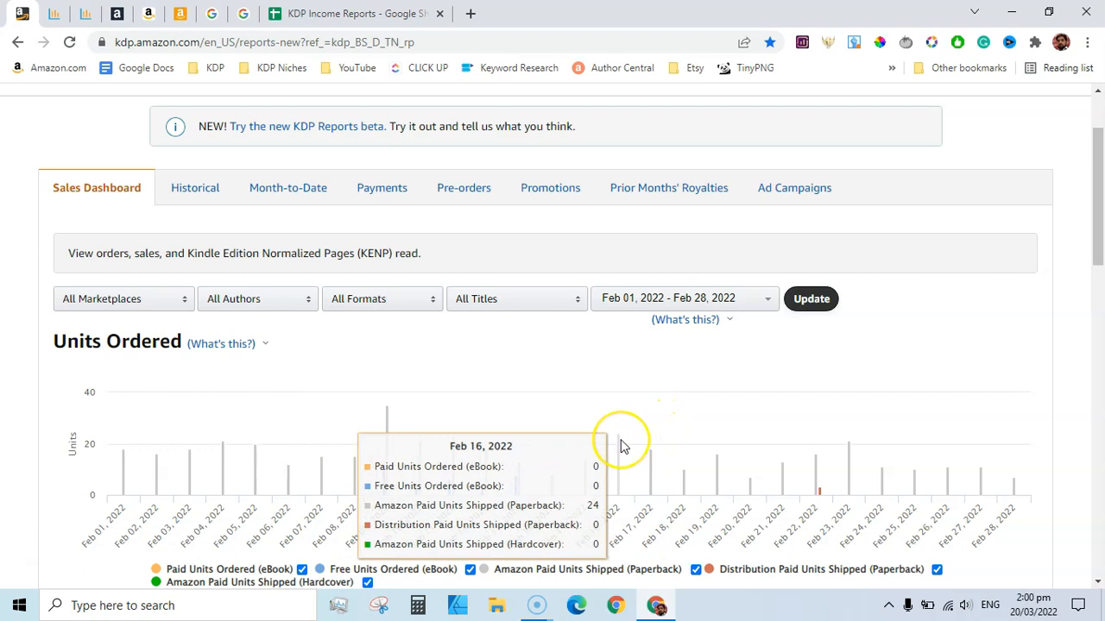
{"action": "mouse_move", "coordinate": [863, 449]}
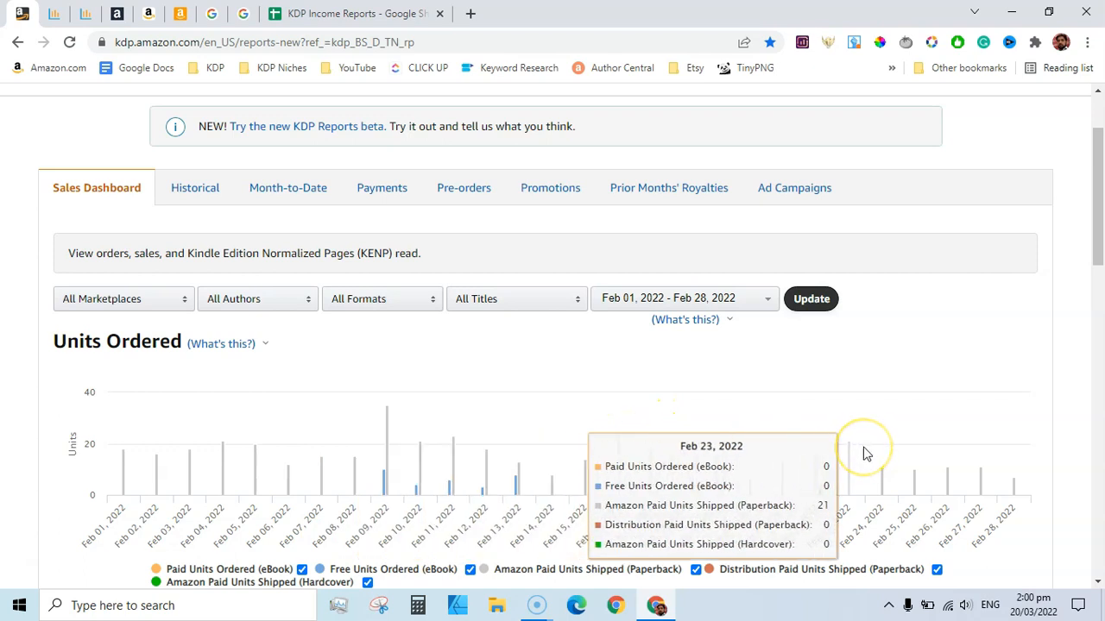
{"action": "mouse_move", "coordinate": [867, 453]}
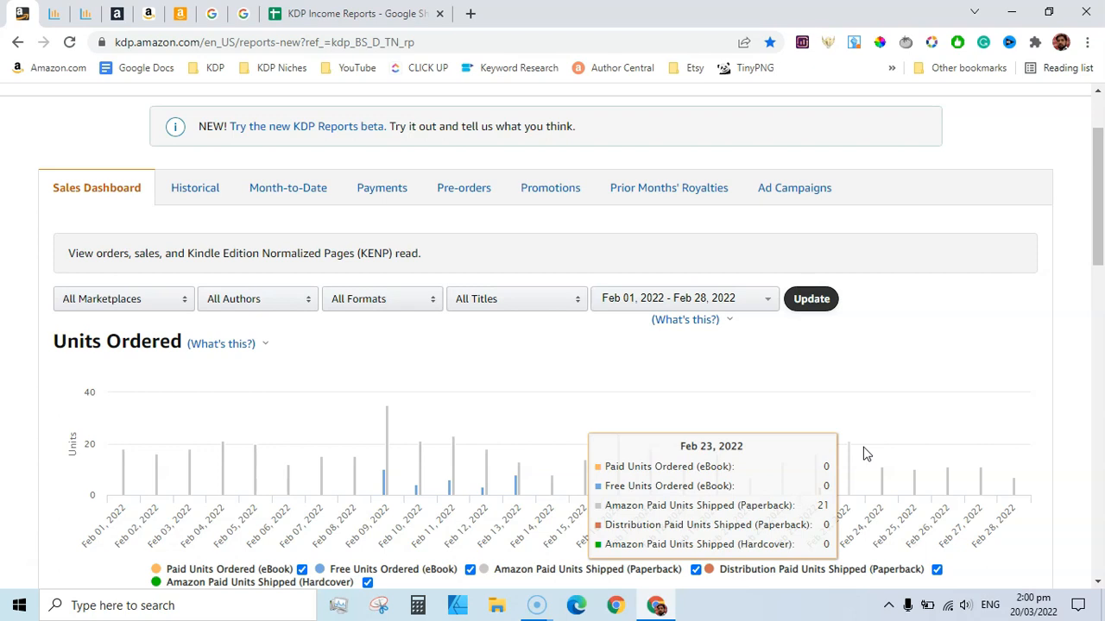
{"action": "scroll", "scroll_direction": "up", "scroll_amount": 3}
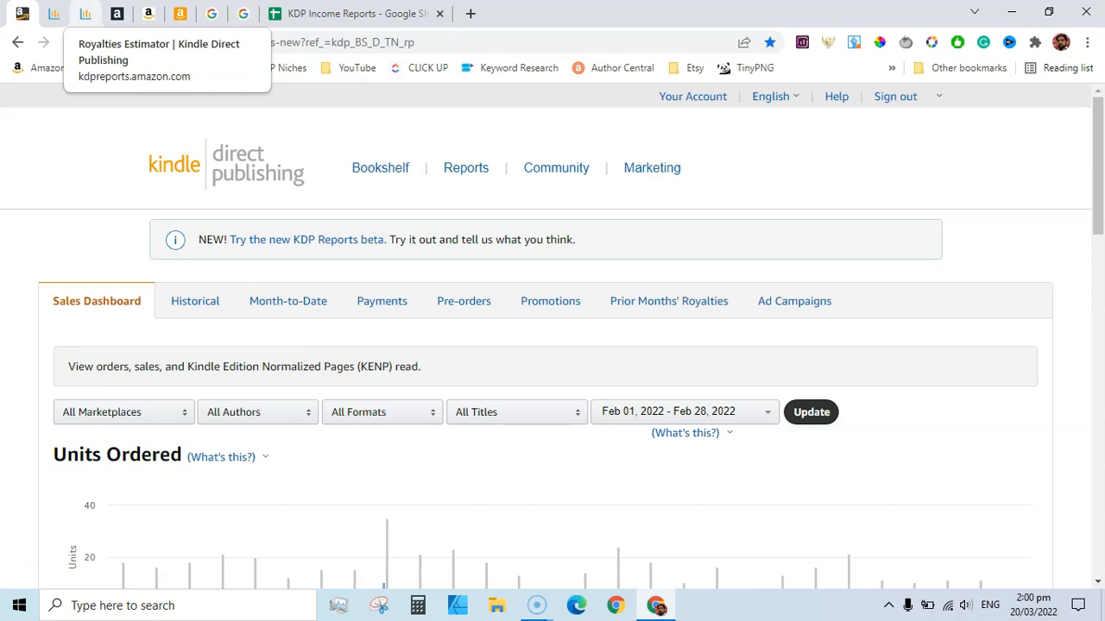
{"action": "left_click", "coordinate": [306, 239]}
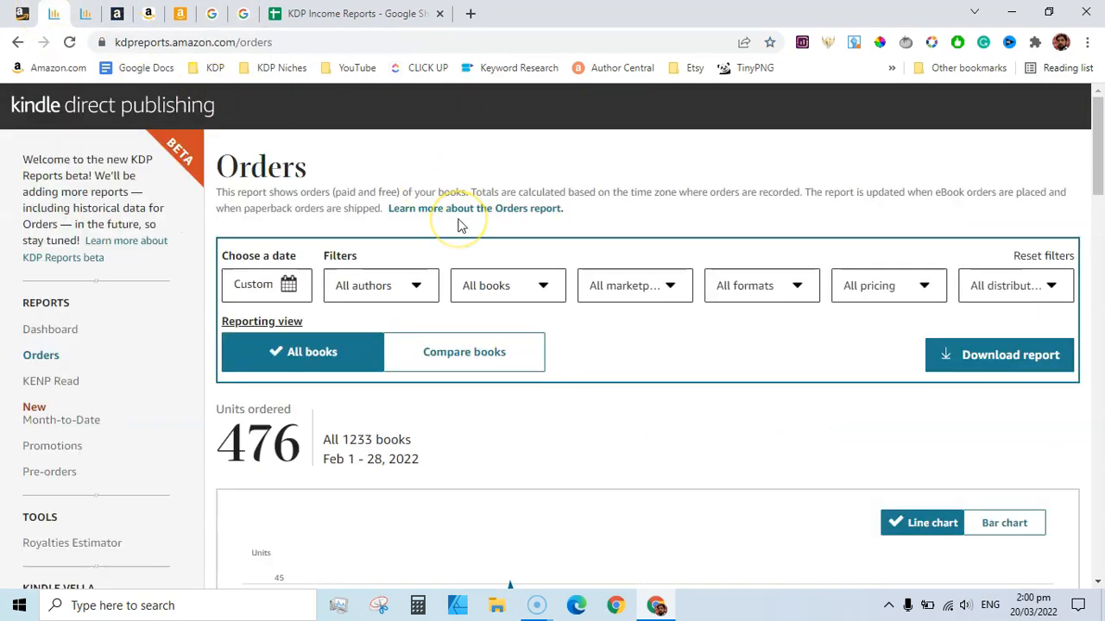
{"action": "mouse_move", "coordinate": [557, 469]}
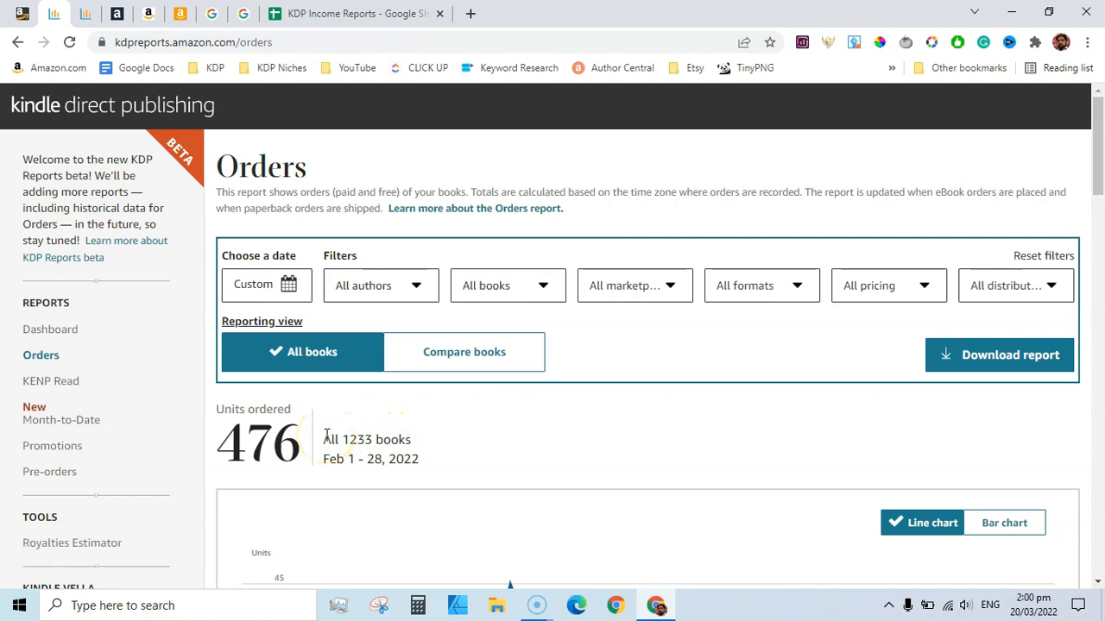
{"action": "mouse_move", "coordinate": [346, 474]}
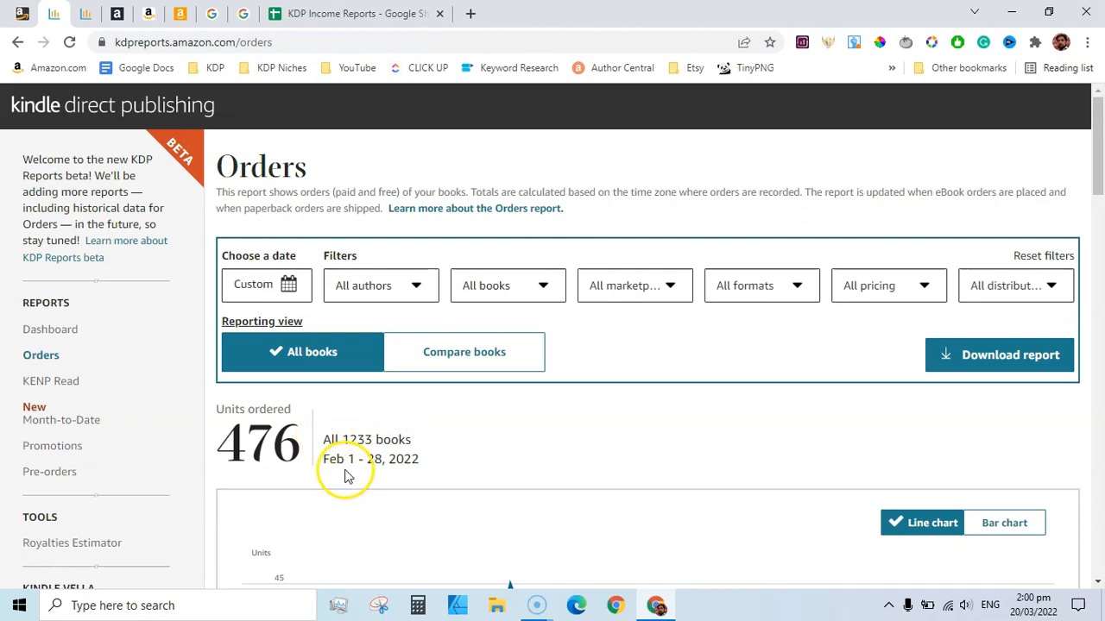
{"action": "mouse_move", "coordinate": [414, 474]}
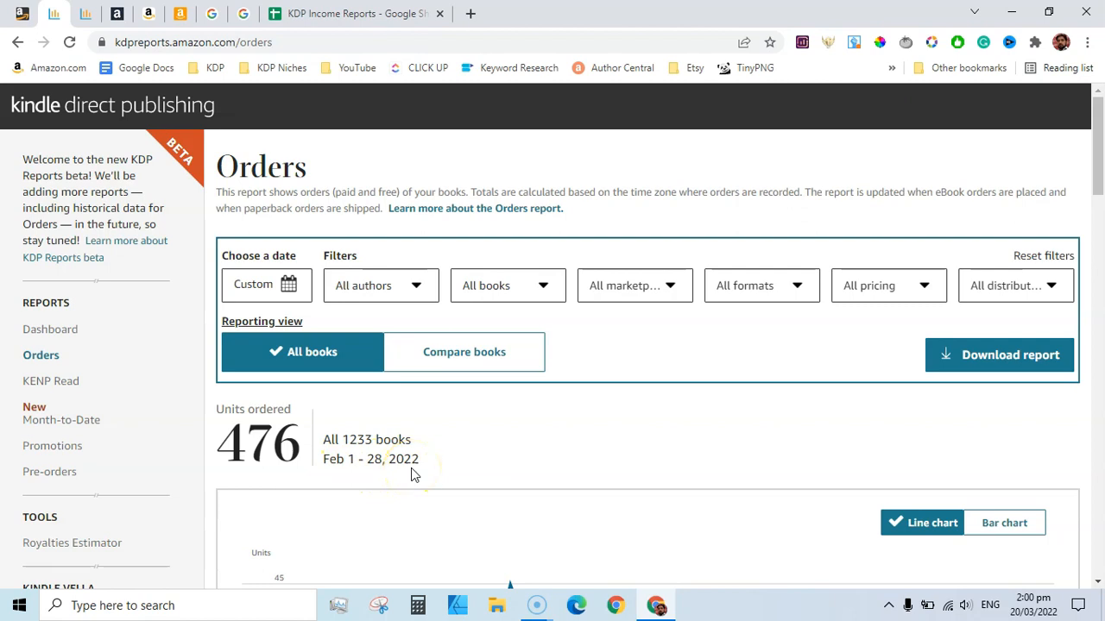
{"action": "scroll", "scroll_direction": "down", "scroll_amount": 3}
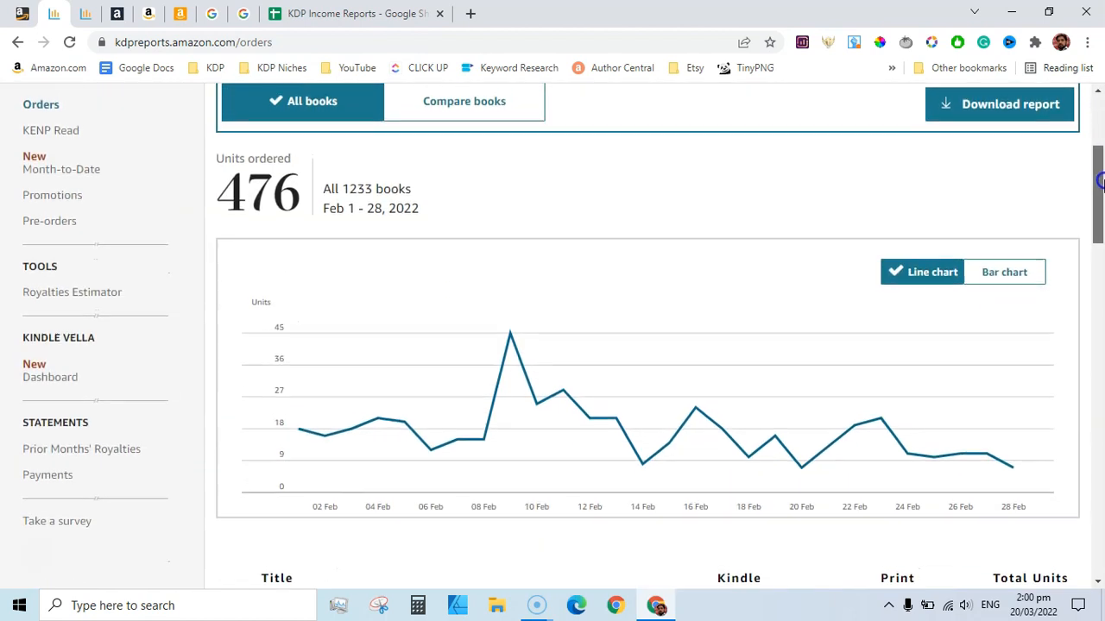
{"action": "scroll", "scroll_direction": "up", "scroll_amount": 3}
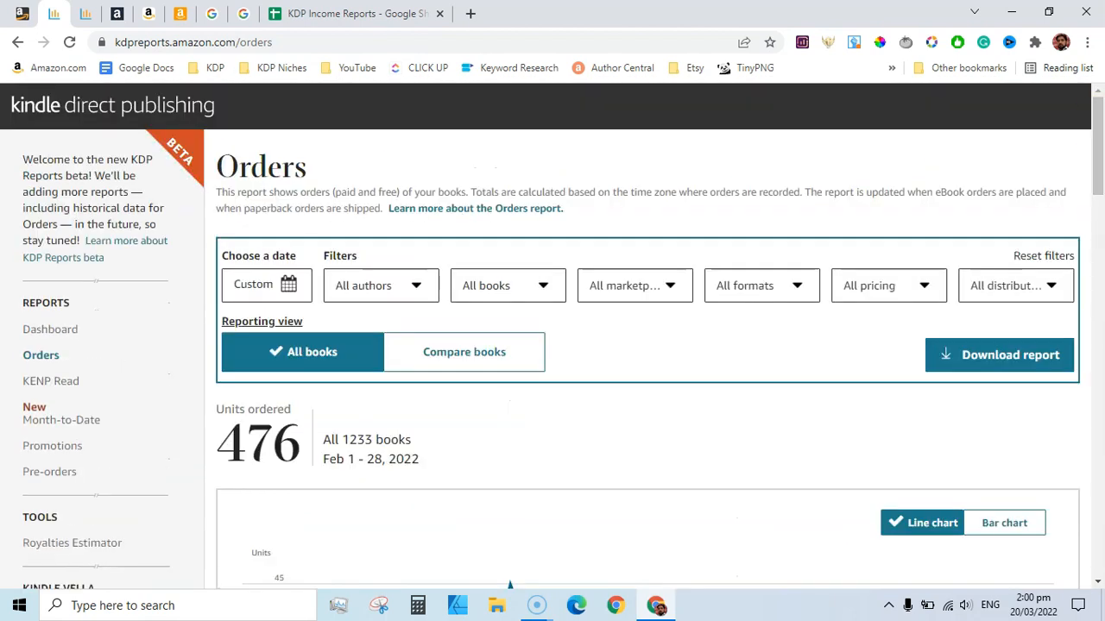
{"action": "mouse_move", "coordinate": [470, 13]}
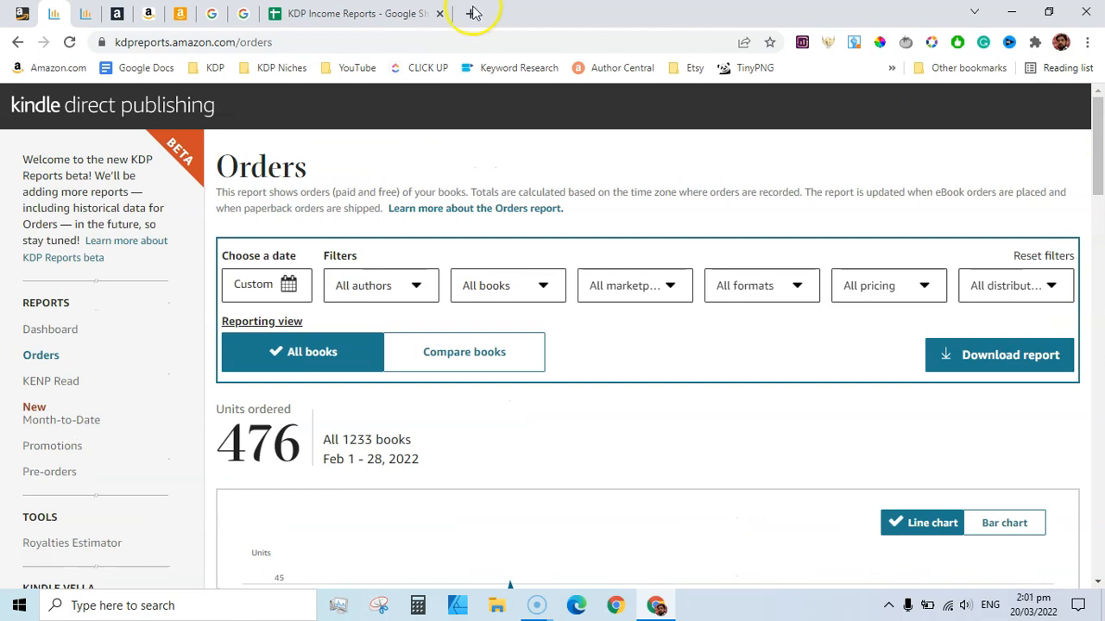
Set the Royalties Estimator date range to Last month, showing about $692.62 in royalties
{"action": "left_click", "coordinate": [71, 542]}
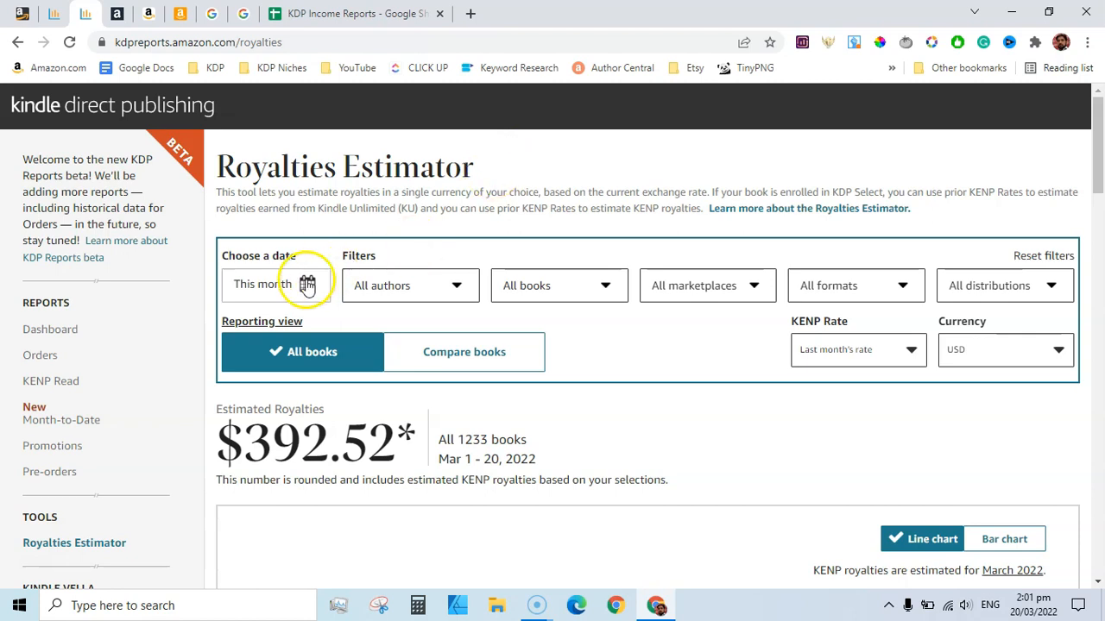
{"action": "left_click", "coordinate": [276, 285]}
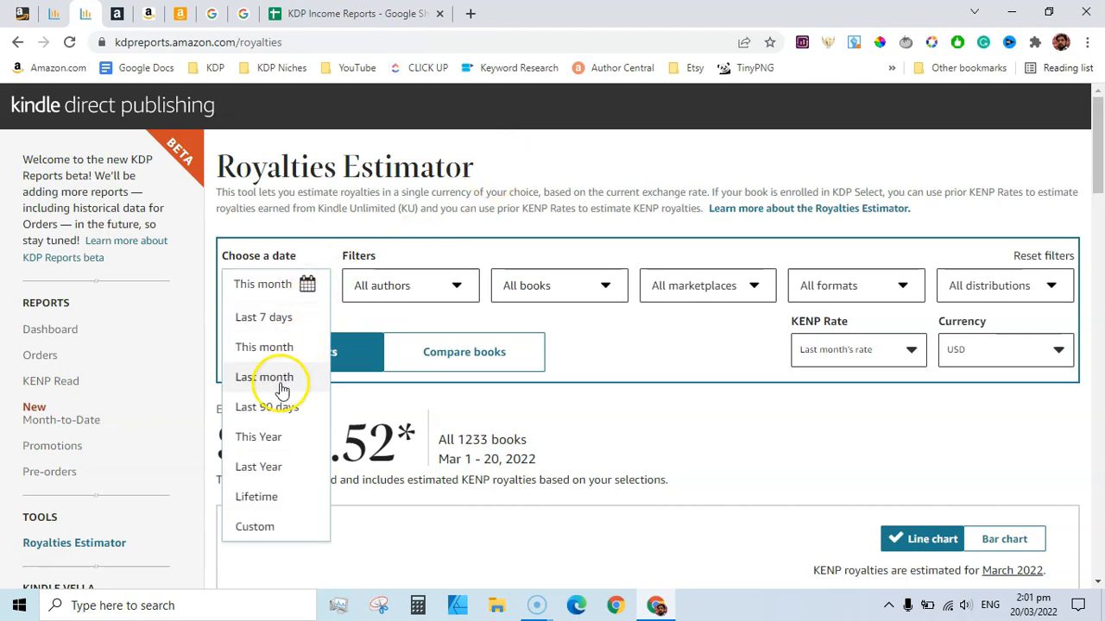
{"action": "left_click", "coordinate": [265, 378]}
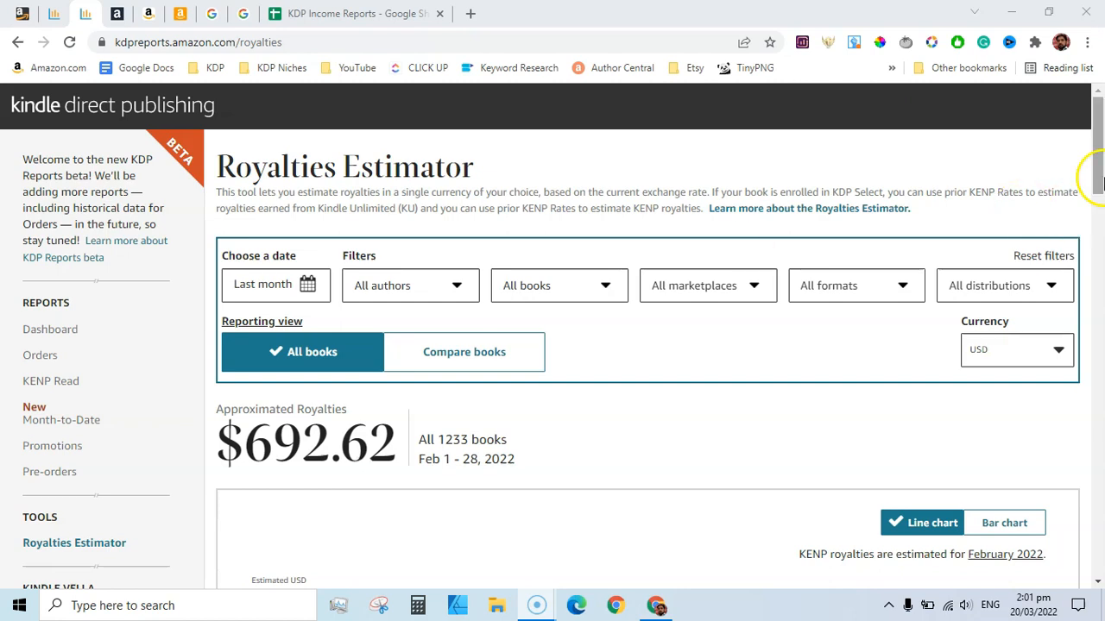
{"action": "scroll", "scroll_direction": "down", "scroll_amount": 3}
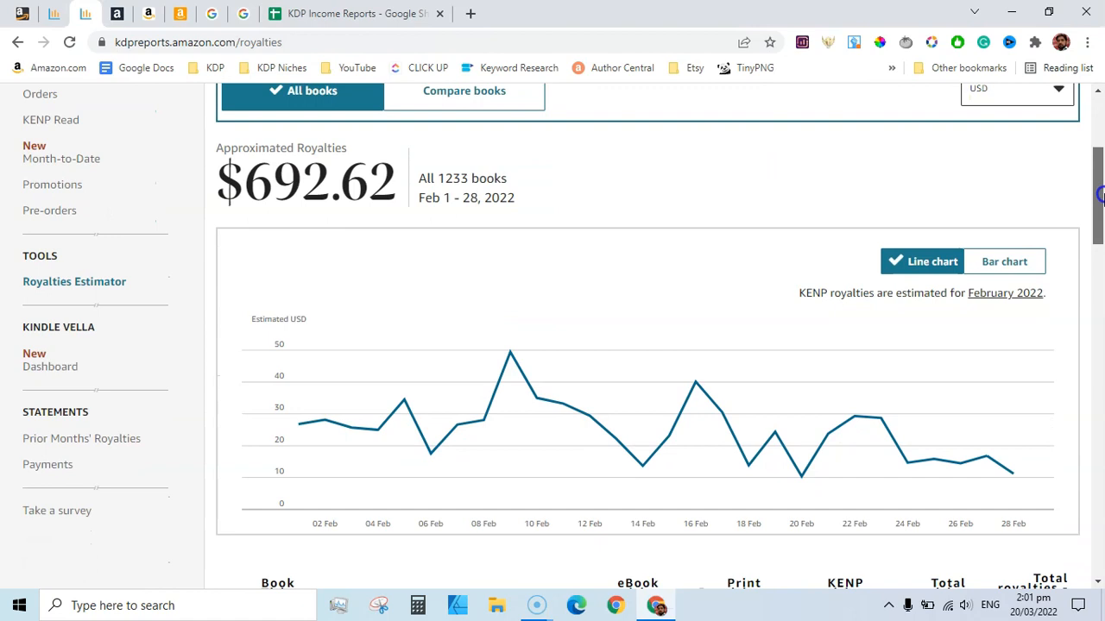
{"action": "scroll", "scroll_direction": "up", "scroll_amount": 3}
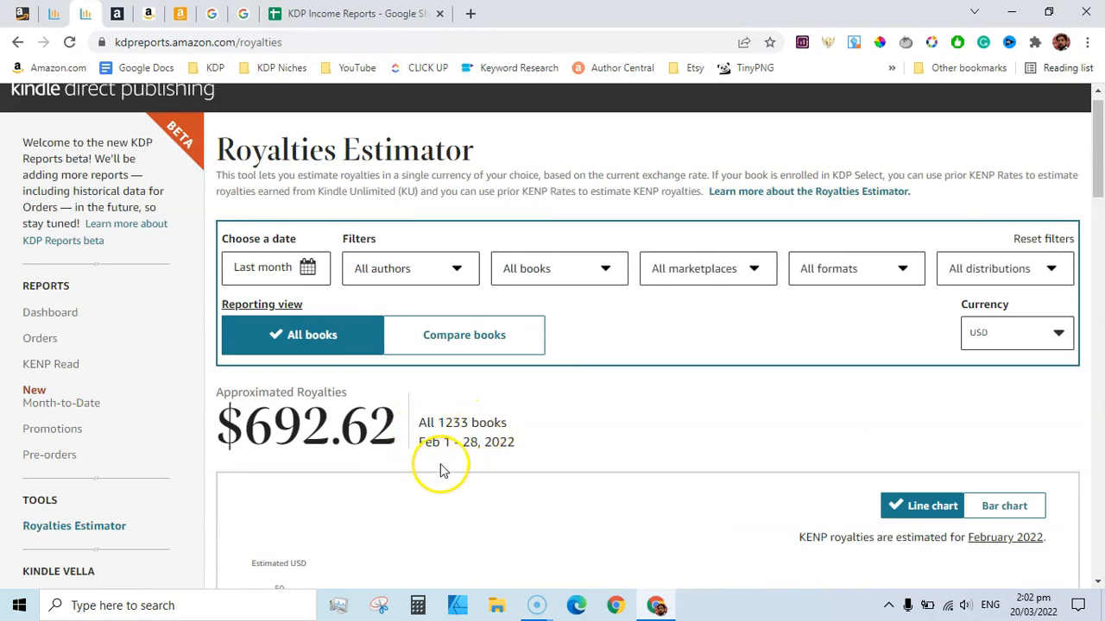
{"action": "mouse_move", "coordinate": [561, 444]}
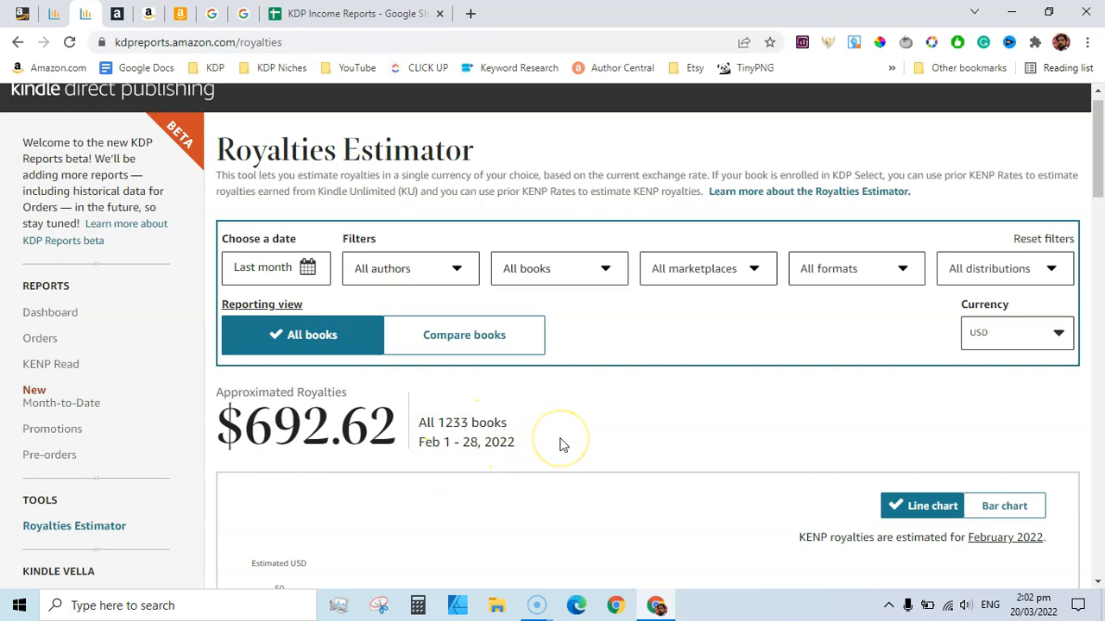
{"action": "mouse_move", "coordinate": [562, 443]}
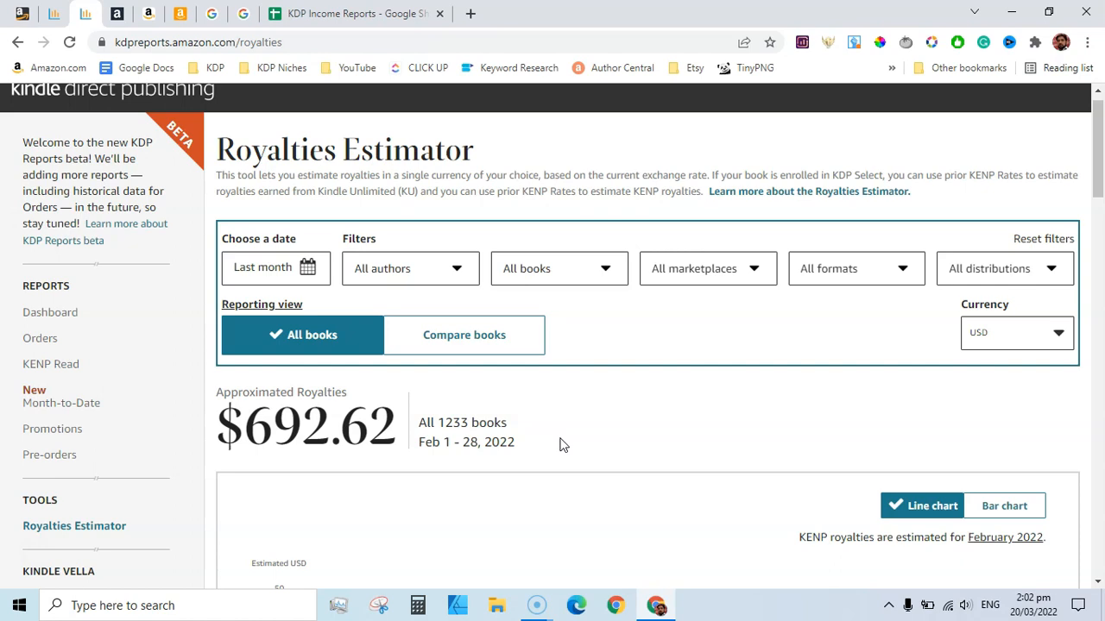
{"action": "mouse_move", "coordinate": [116, 13]}
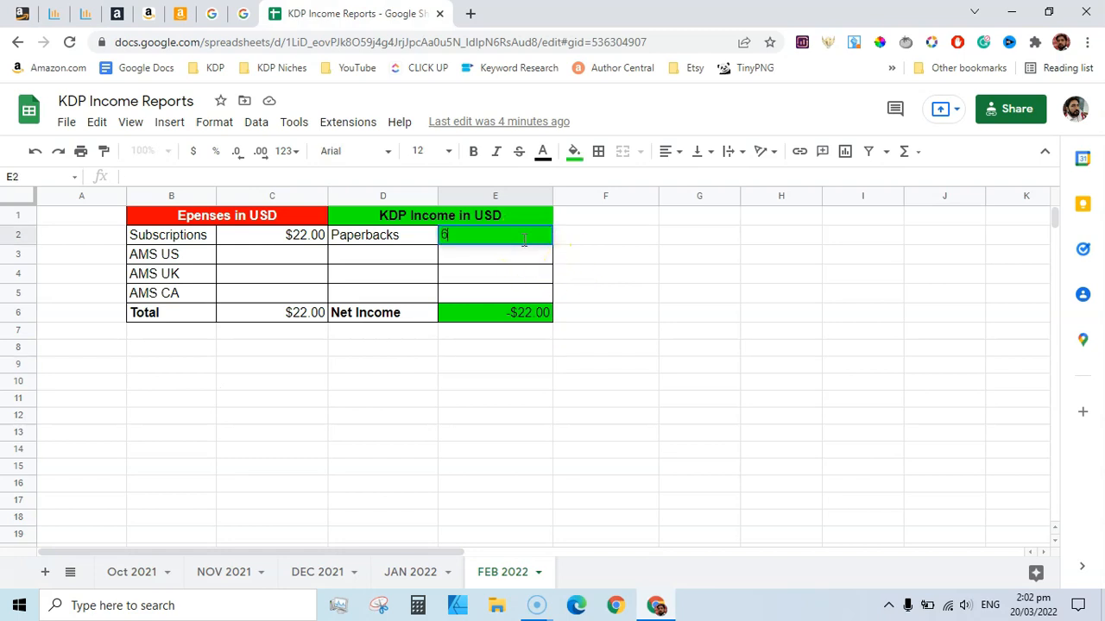
Enter 692.62 as the Paperbacks income in cell E2
{"action": "type", "text": "92"}
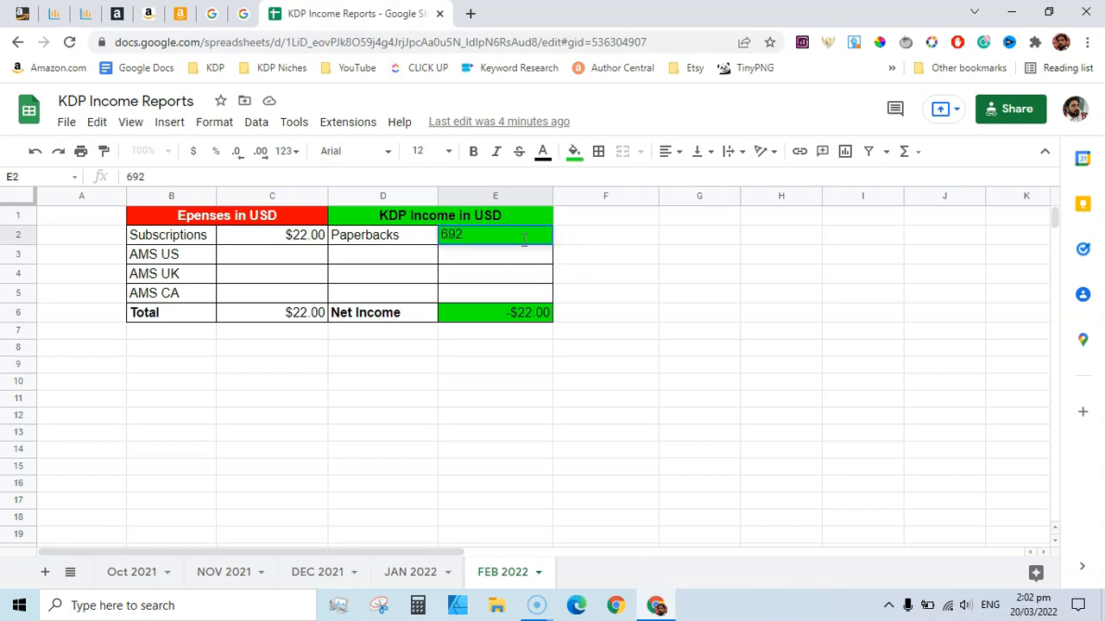
{"action": "type", "text": ".6"}
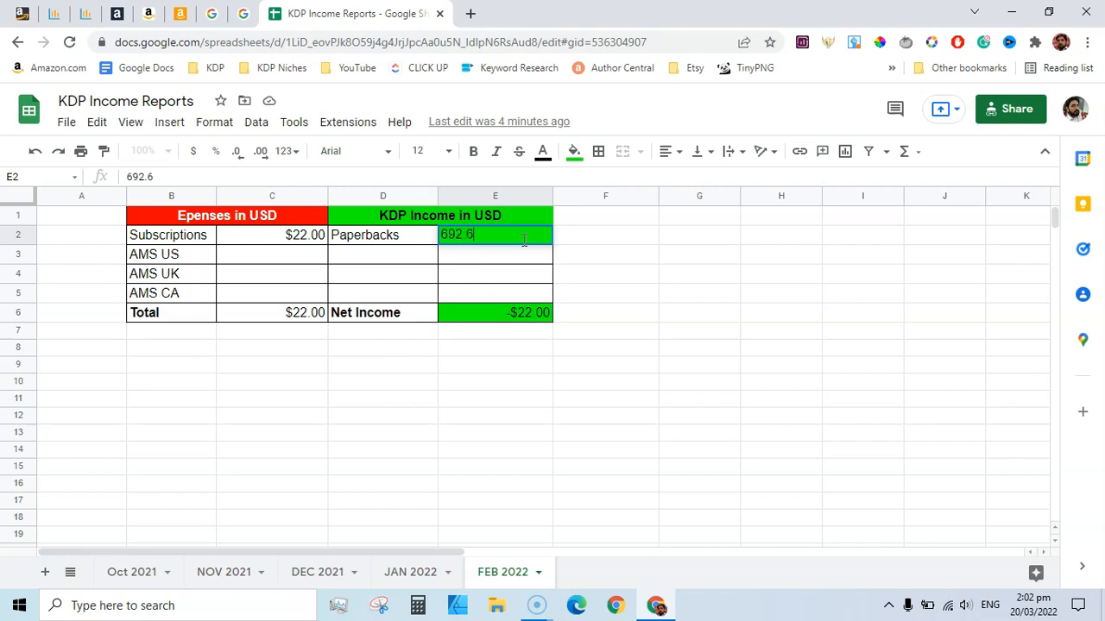
{"action": "key", "text": "Return"}
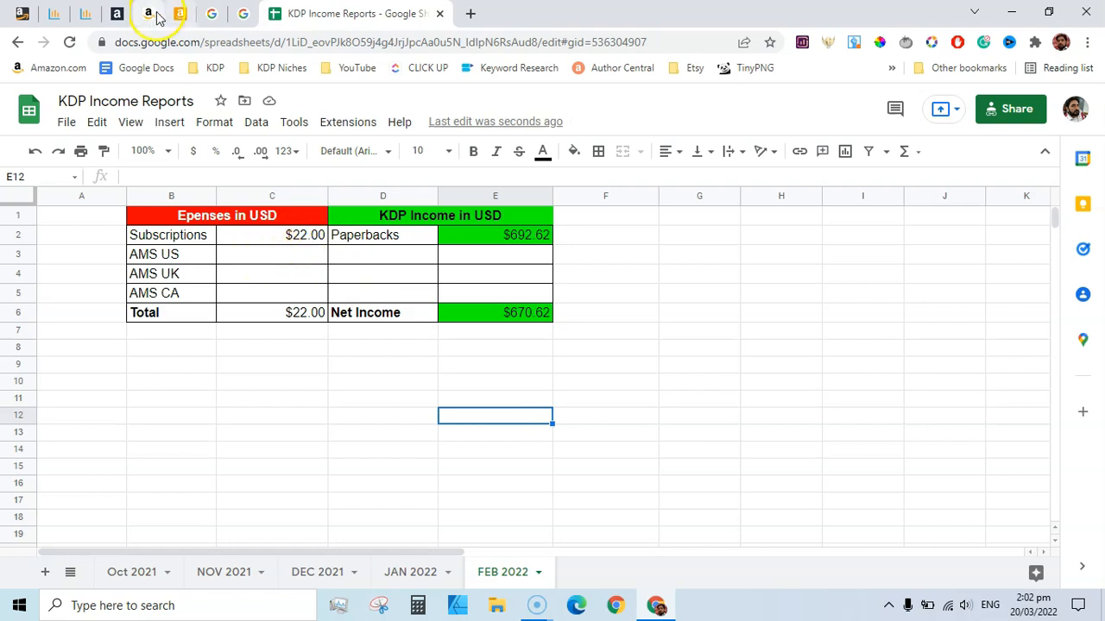
Record the $38.79 US Amazon Ads spend in the AMS US expense cell C3
{"action": "left_click", "coordinate": [116, 14]}
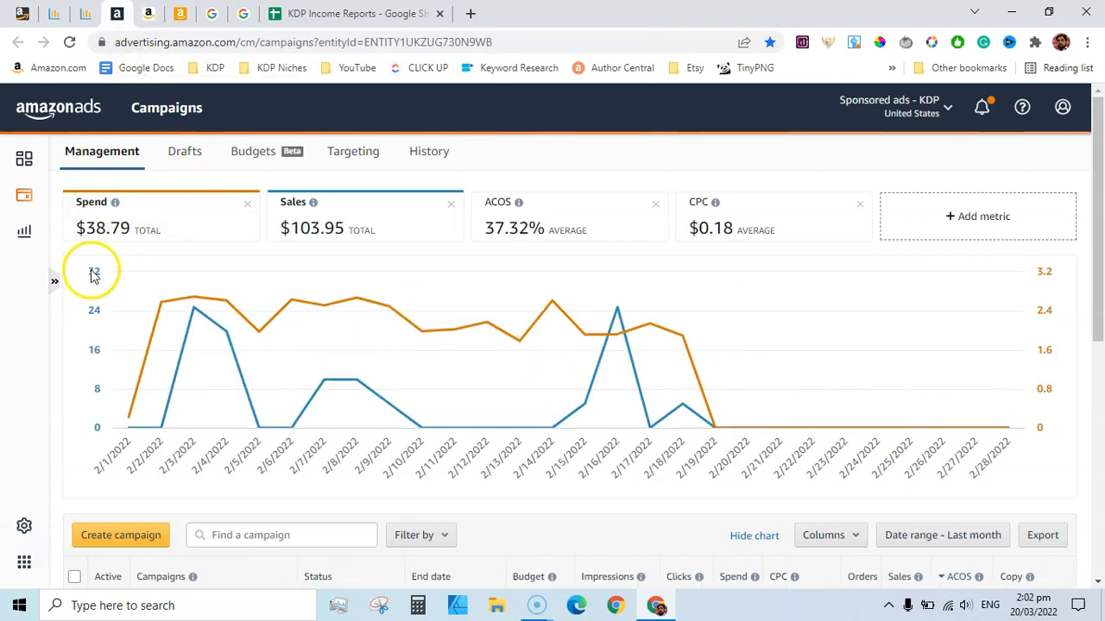
{"action": "mouse_move", "coordinate": [171, 270]}
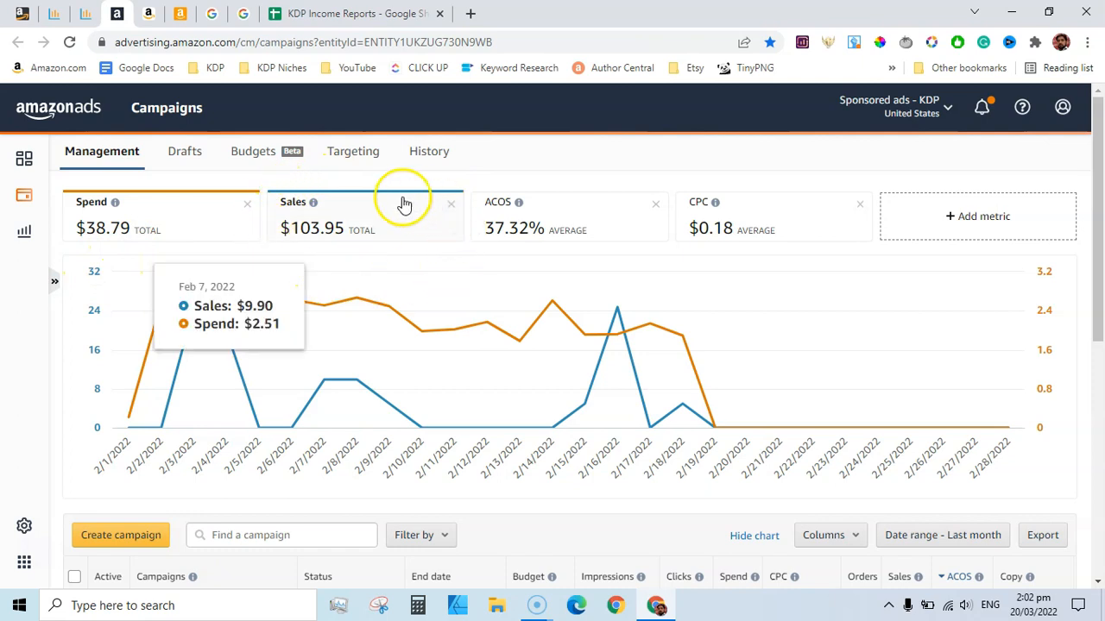
{"action": "mouse_move", "coordinate": [405, 204]}
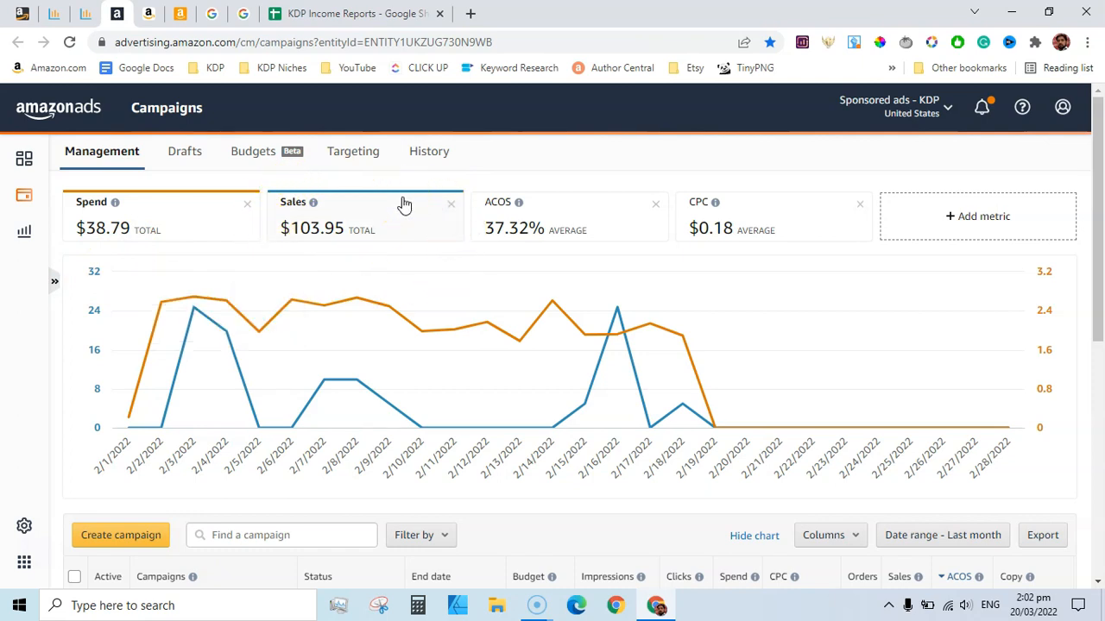
{"action": "mouse_move", "coordinate": [622, 246]}
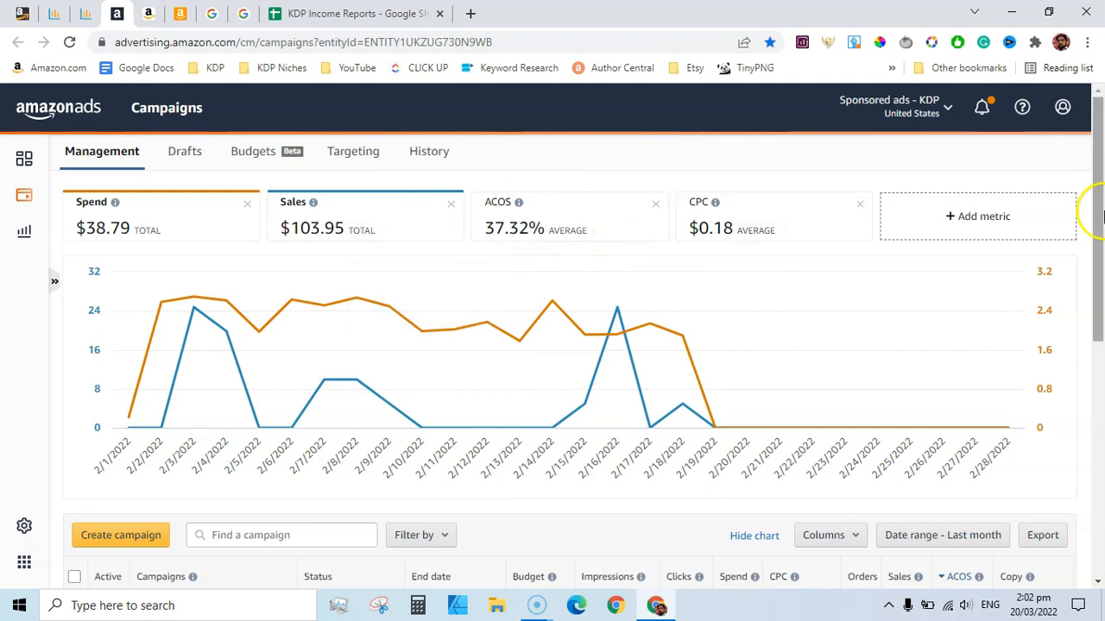
{"action": "mouse_move", "coordinate": [119, 249]}
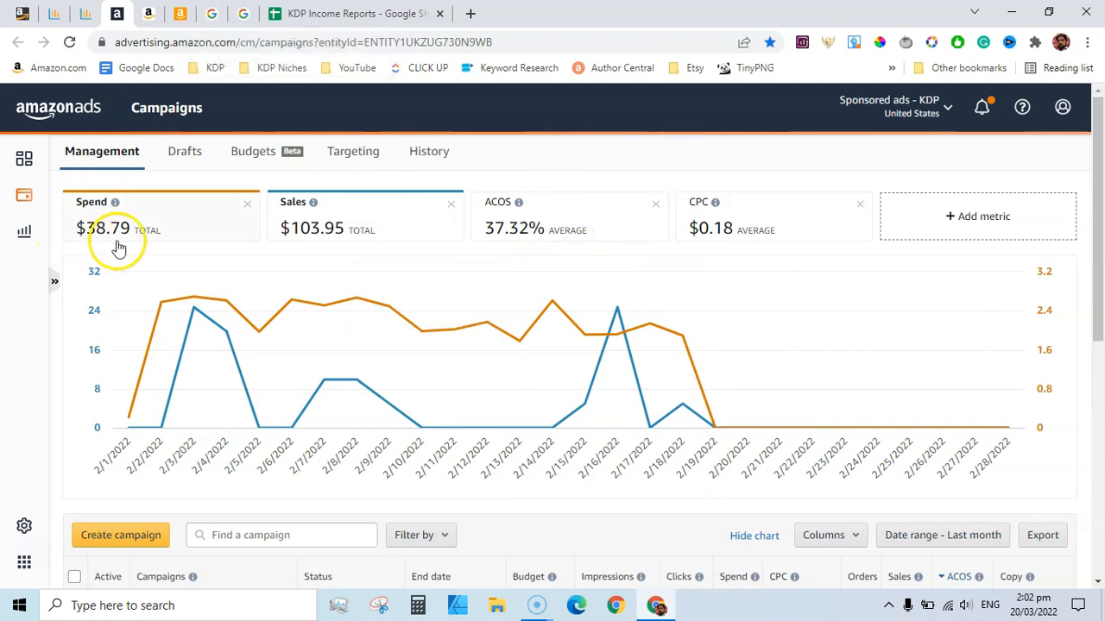
{"action": "mouse_move", "coordinate": [133, 248]}
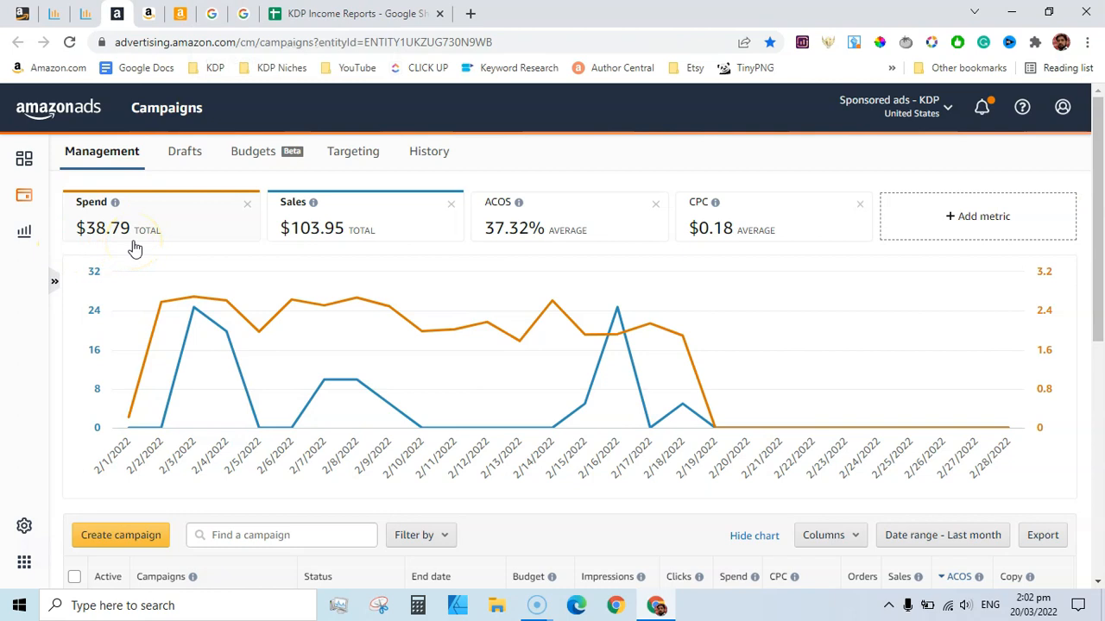
{"action": "left_click", "coordinate": [354, 12]}
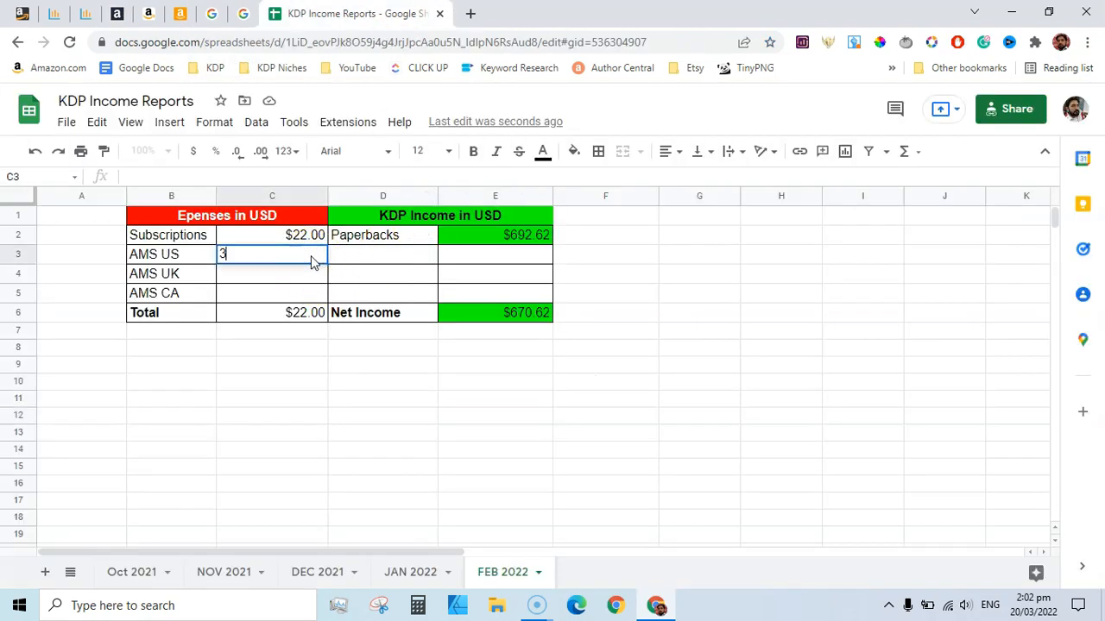
{"action": "type", "text": "8.79"}
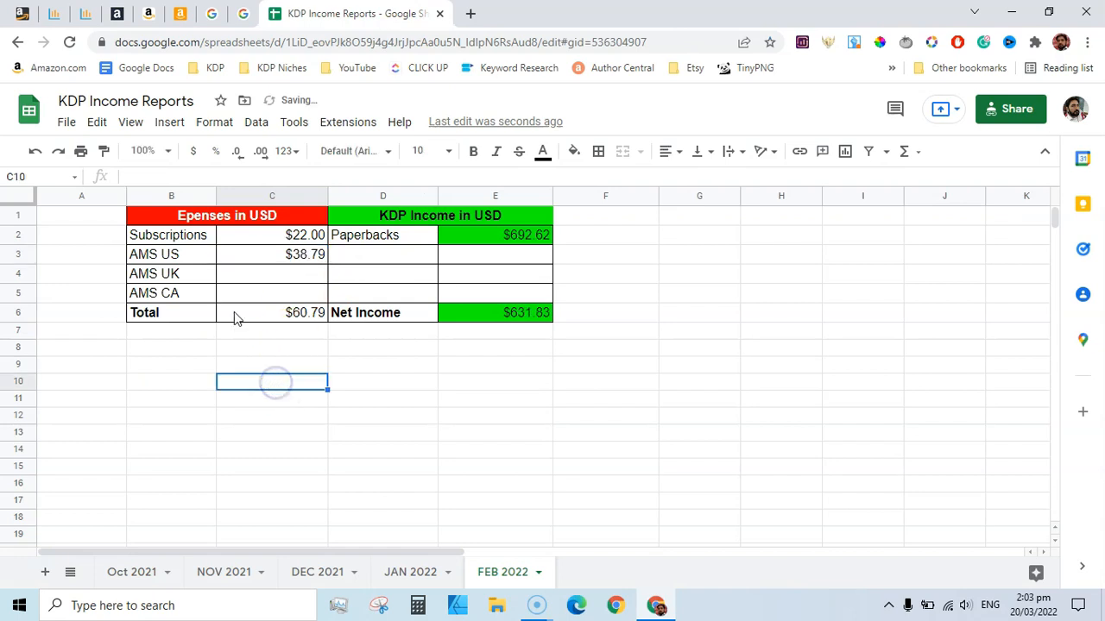
{"action": "left_click", "coordinate": [147, 13]}
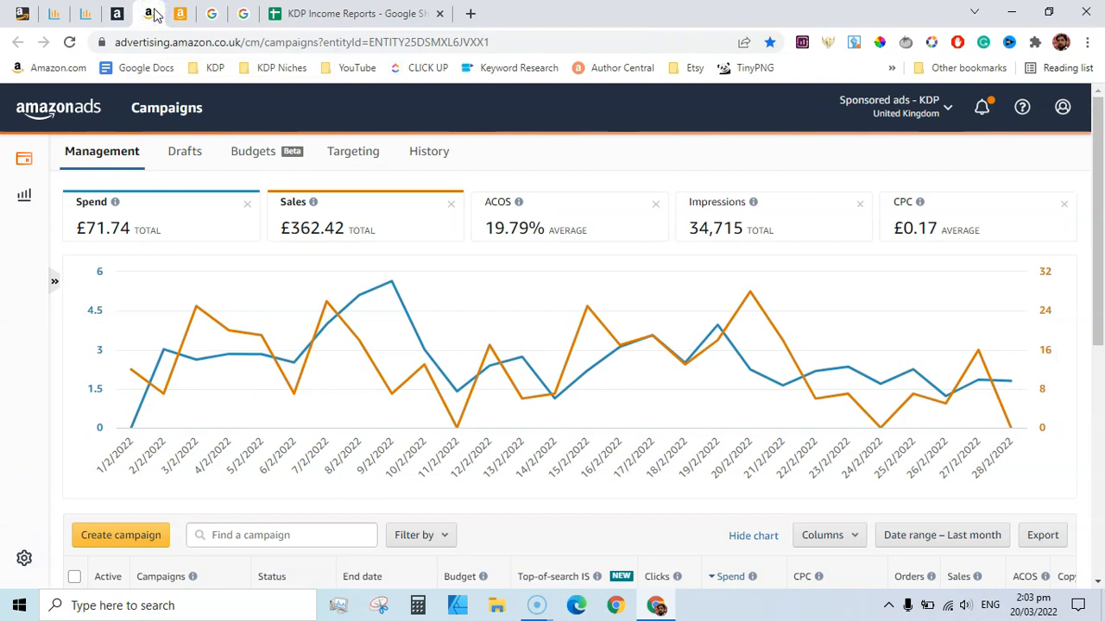
{"action": "mouse_move", "coordinate": [127, 227]}
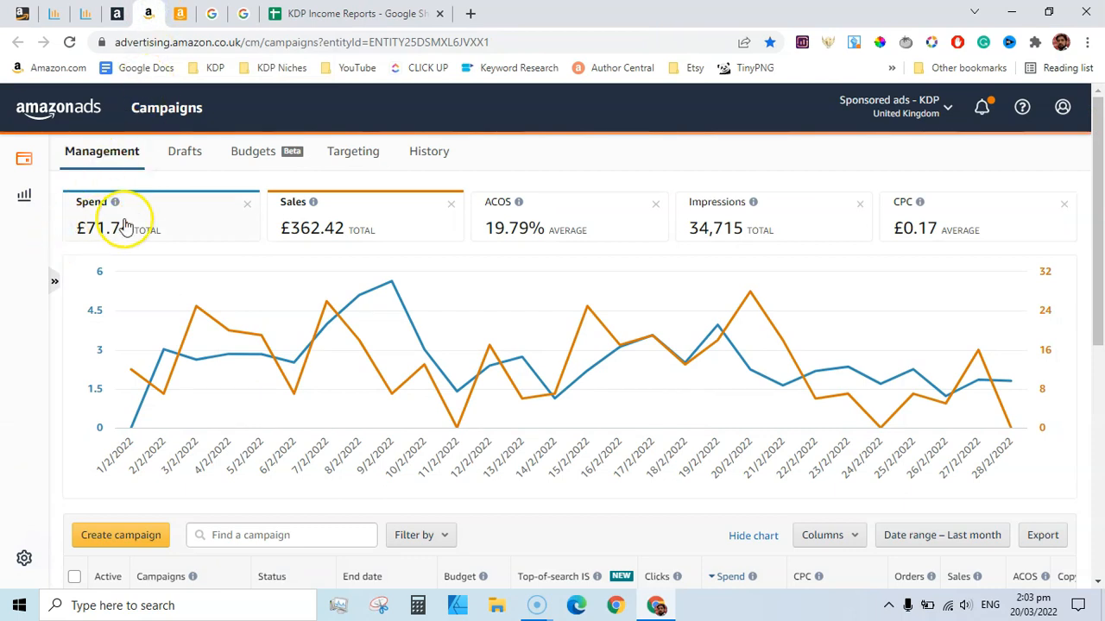
{"action": "mouse_move", "coordinate": [246, 208]}
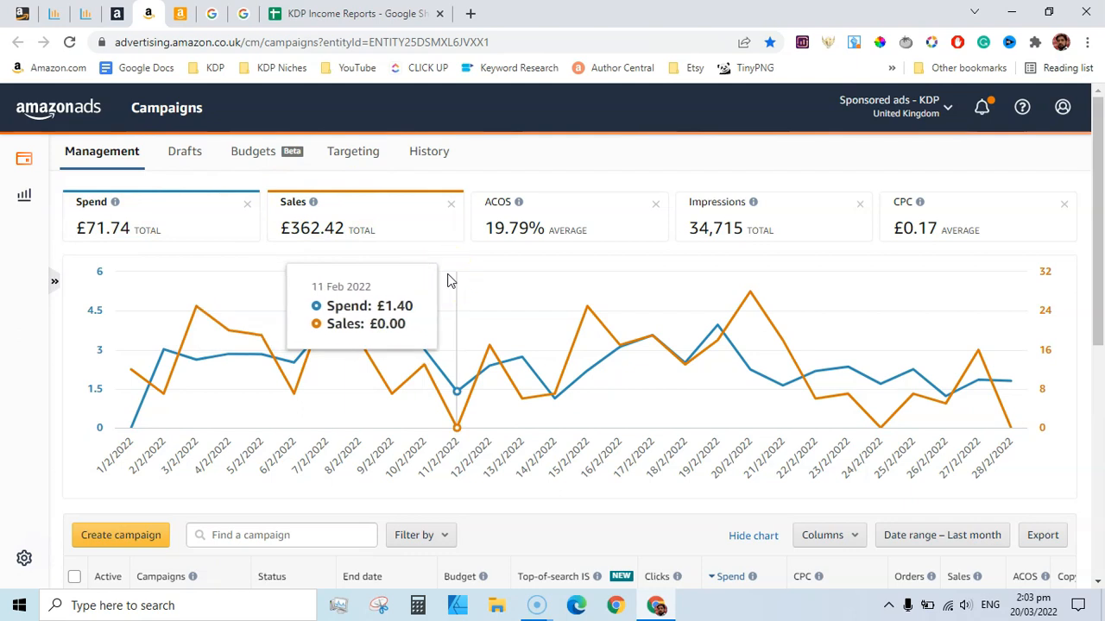
{"action": "mouse_move", "coordinate": [560, 227]}
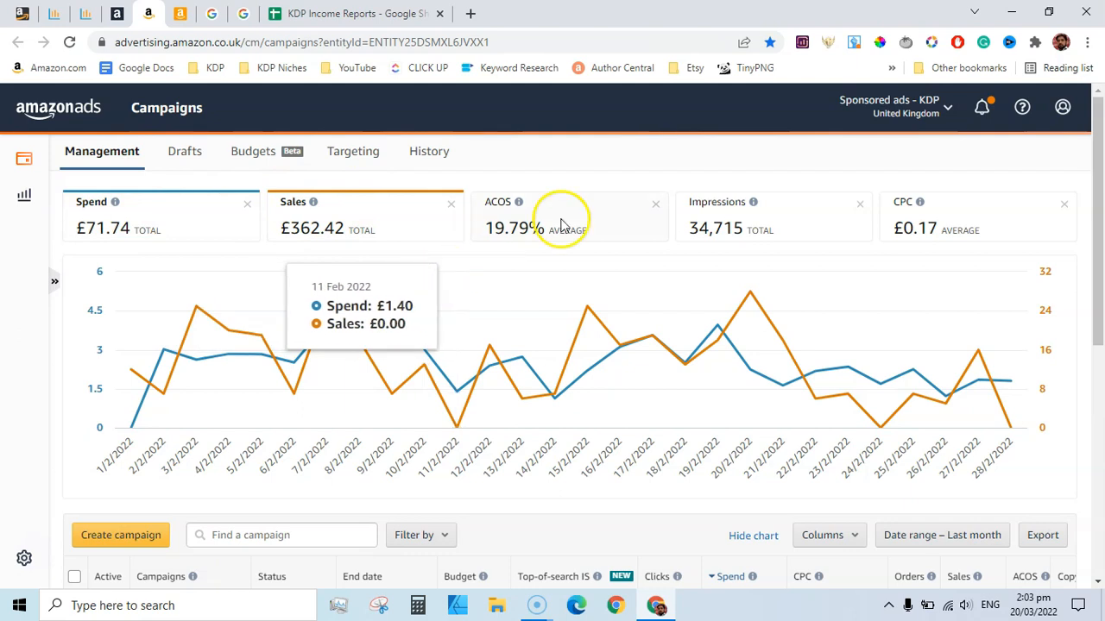
{"action": "mouse_move", "coordinate": [518, 160]}
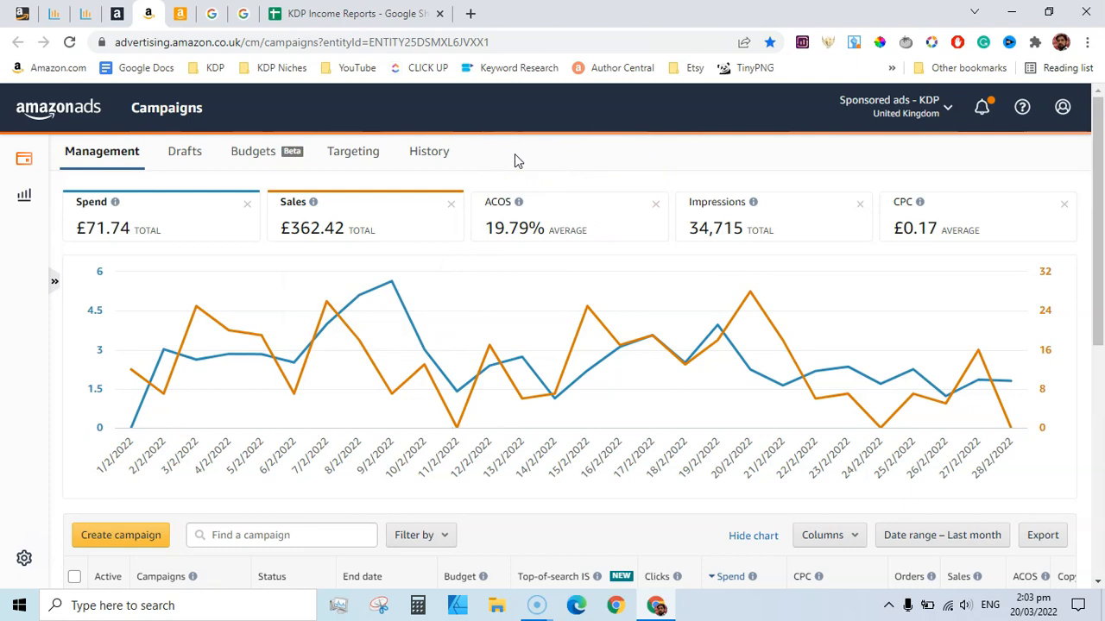
{"action": "mouse_move", "coordinate": [925, 201]}
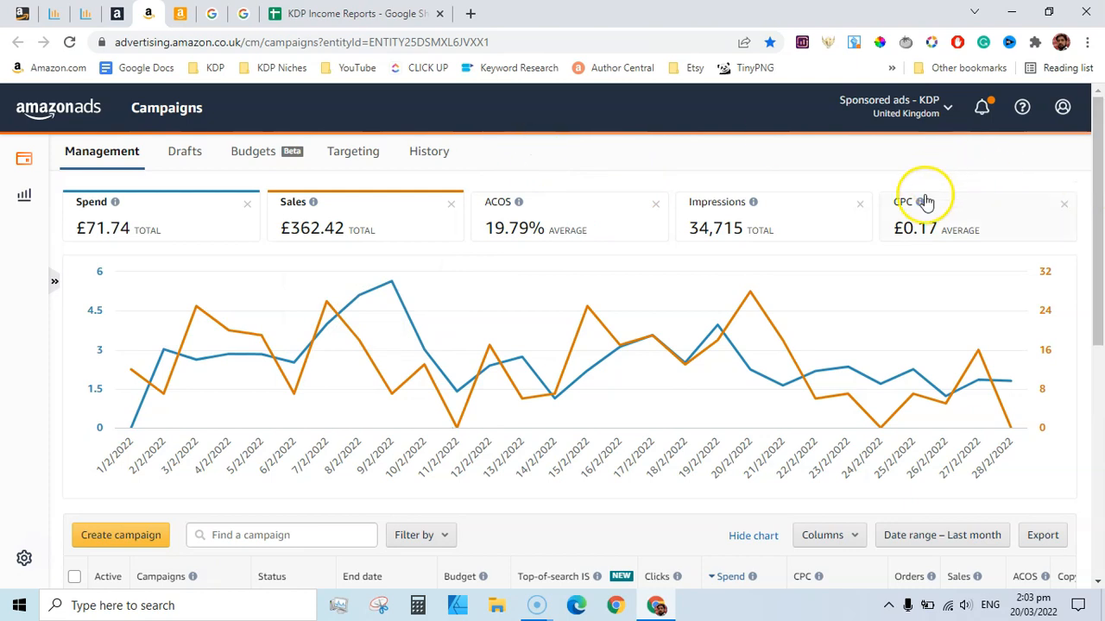
{"action": "mouse_move", "coordinate": [217, 17]}
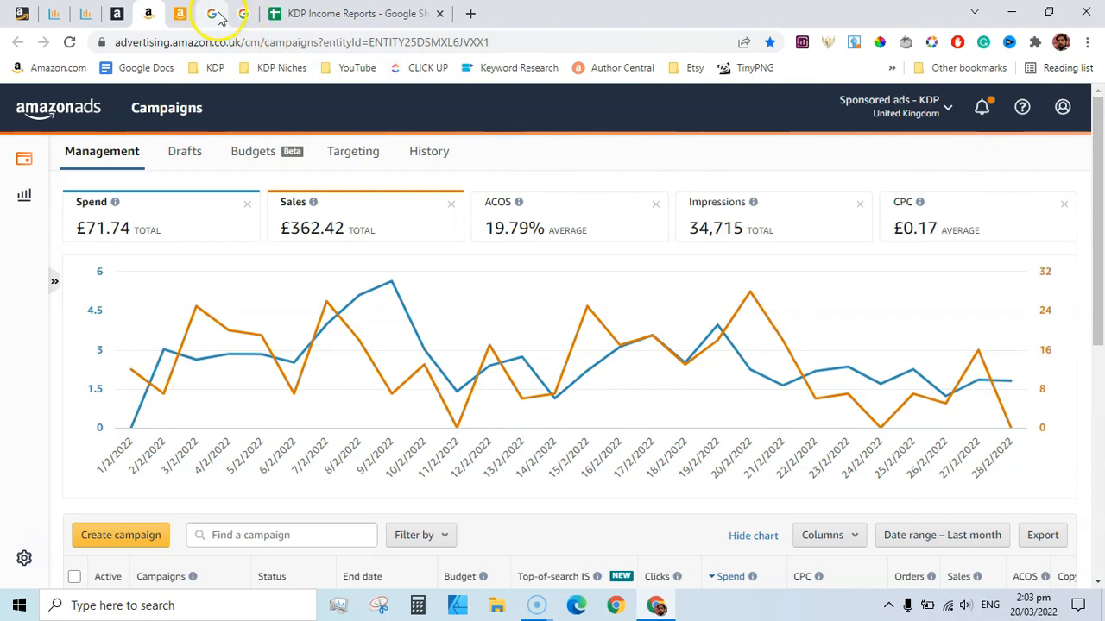
Bring up the Google pounds-to-dollars conversion for the £71.74 UK spend
{"action": "left_click", "coordinate": [211, 13]}
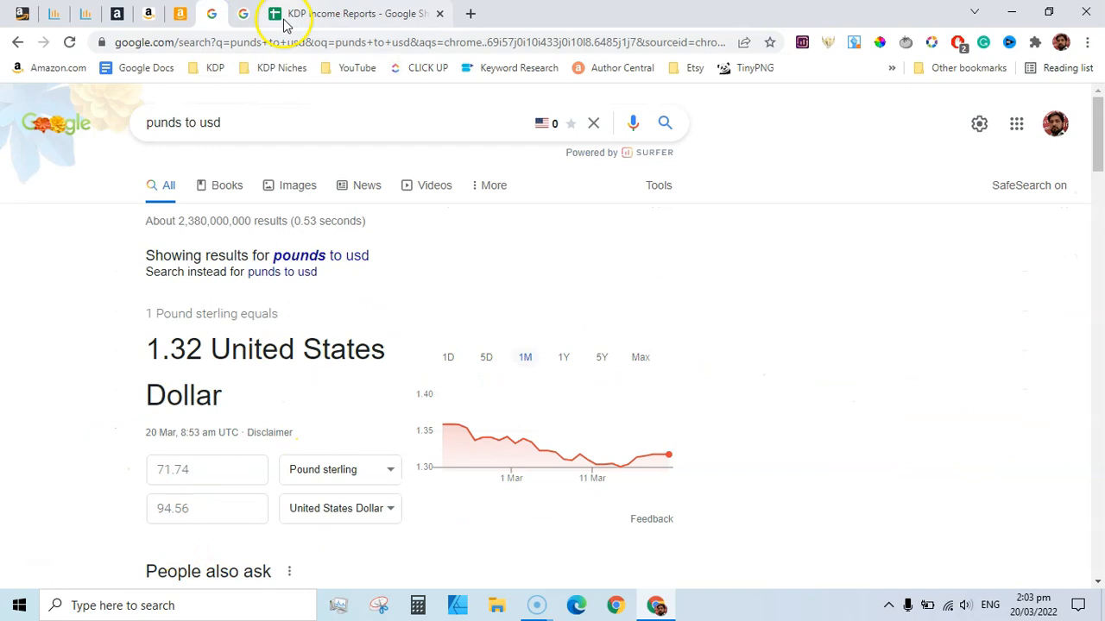
Enter 94.56 as the AMS UK expense in cell C4
{"action": "left_click", "coordinate": [354, 13]}
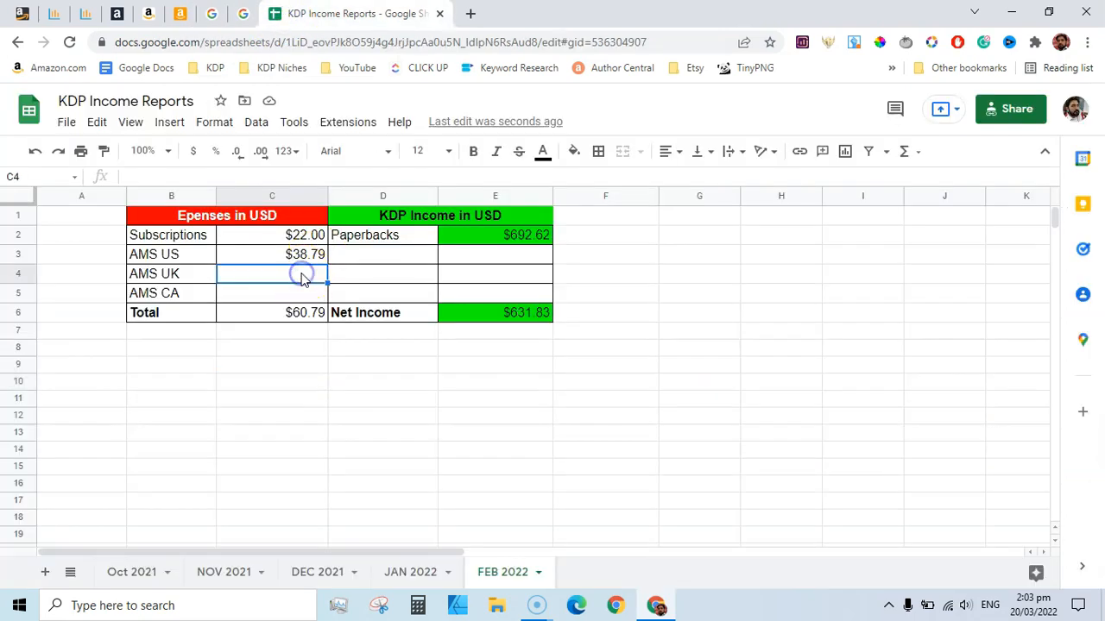
{"action": "type", "text": "9"}
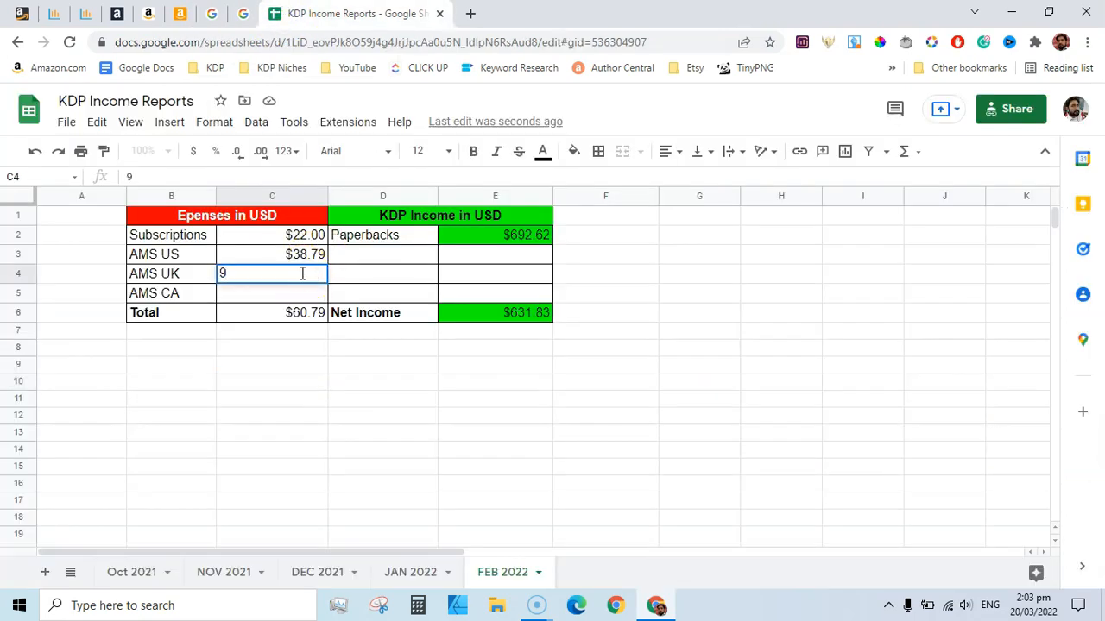
{"action": "type", "text": "4.56"}
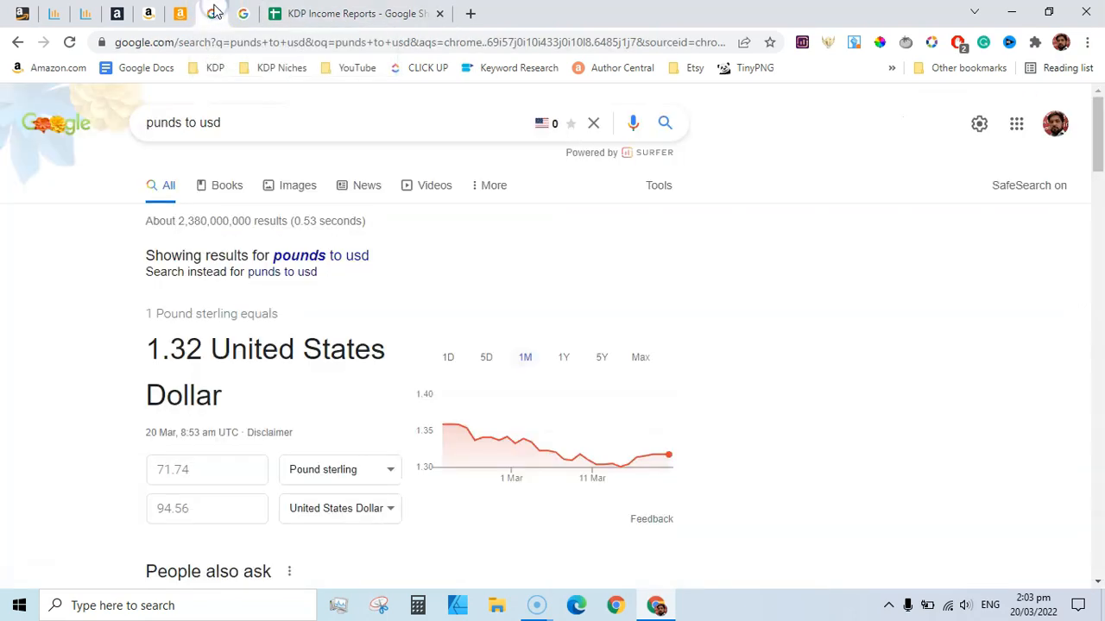
{"action": "left_click", "coordinate": [353, 13]}
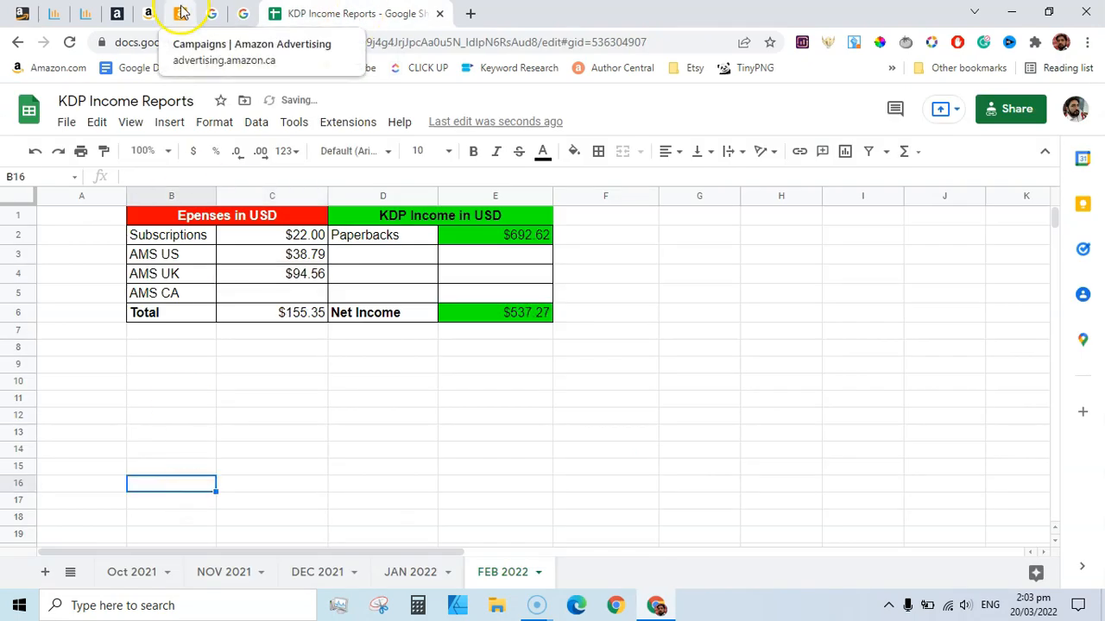
View the Canada ad campaigns summary showing $19.75 February spend
{"action": "left_click", "coordinate": [149, 13]}
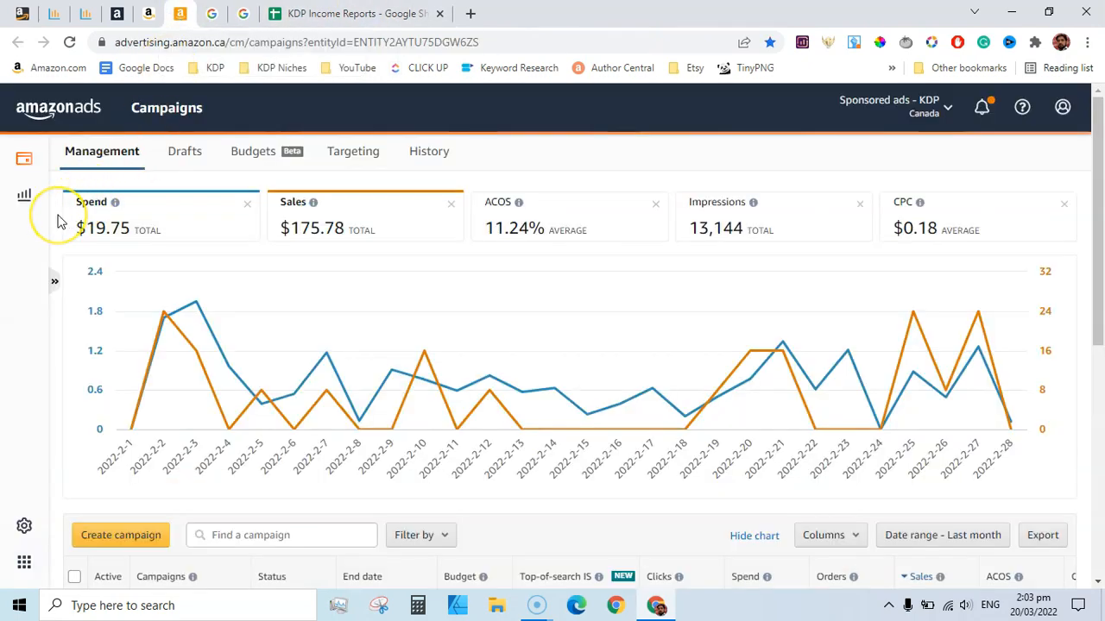
{"action": "mouse_move", "coordinate": [61, 221]}
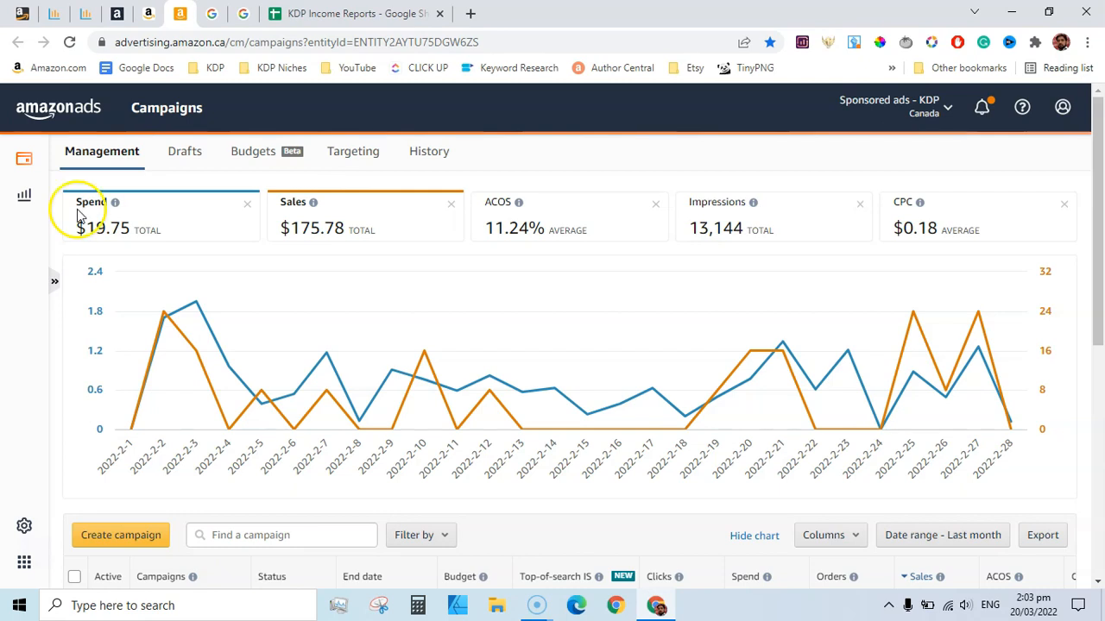
{"action": "mouse_move", "coordinate": [720, 267]}
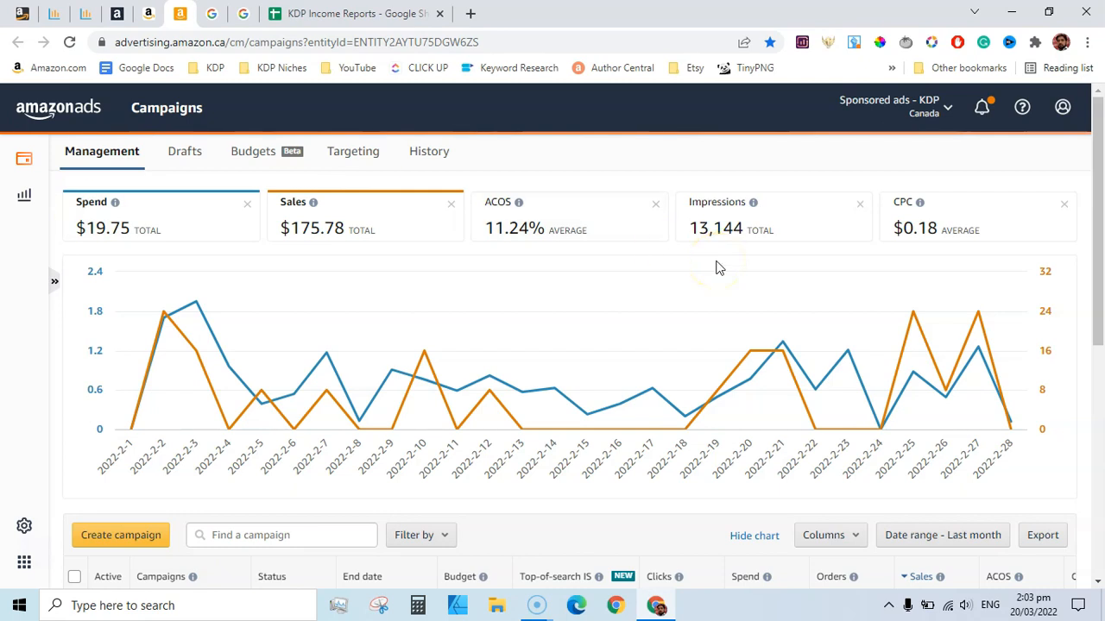
{"action": "mouse_move", "coordinate": [954, 169]}
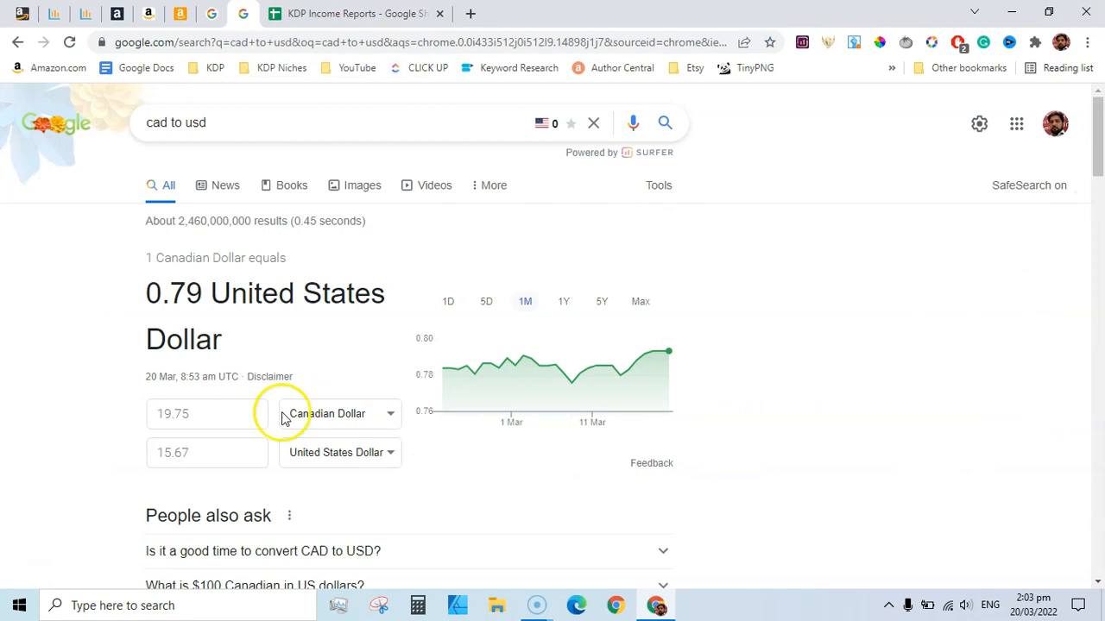
{"action": "mouse_move", "coordinate": [359, 13]}
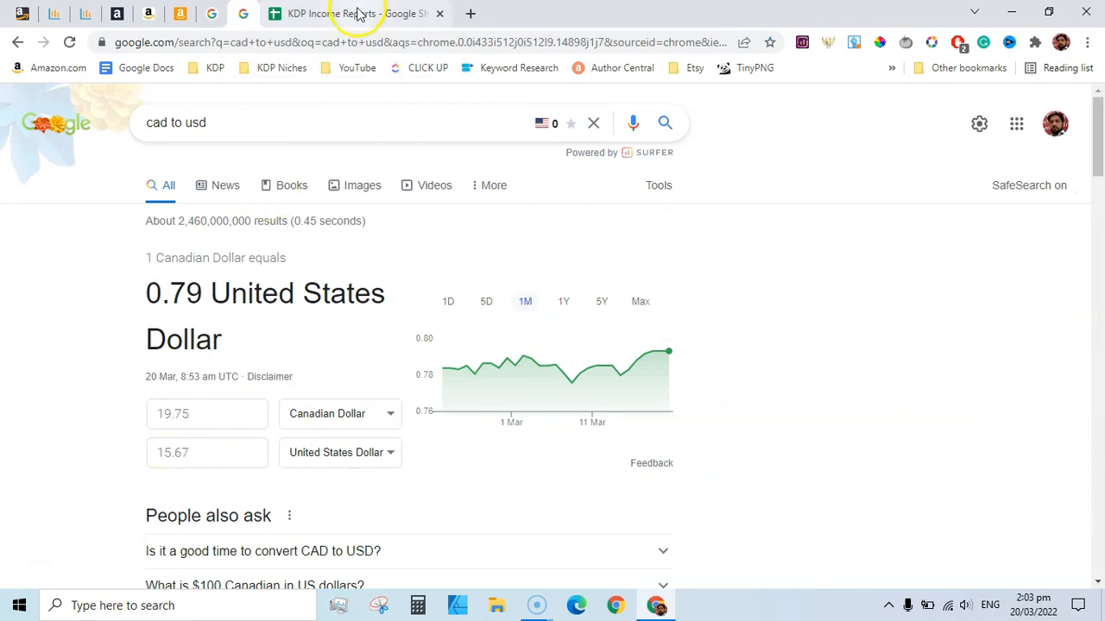
Enter 15.67 as the AMS CA expense in cell C5
{"action": "left_click", "coordinate": [353, 13]}
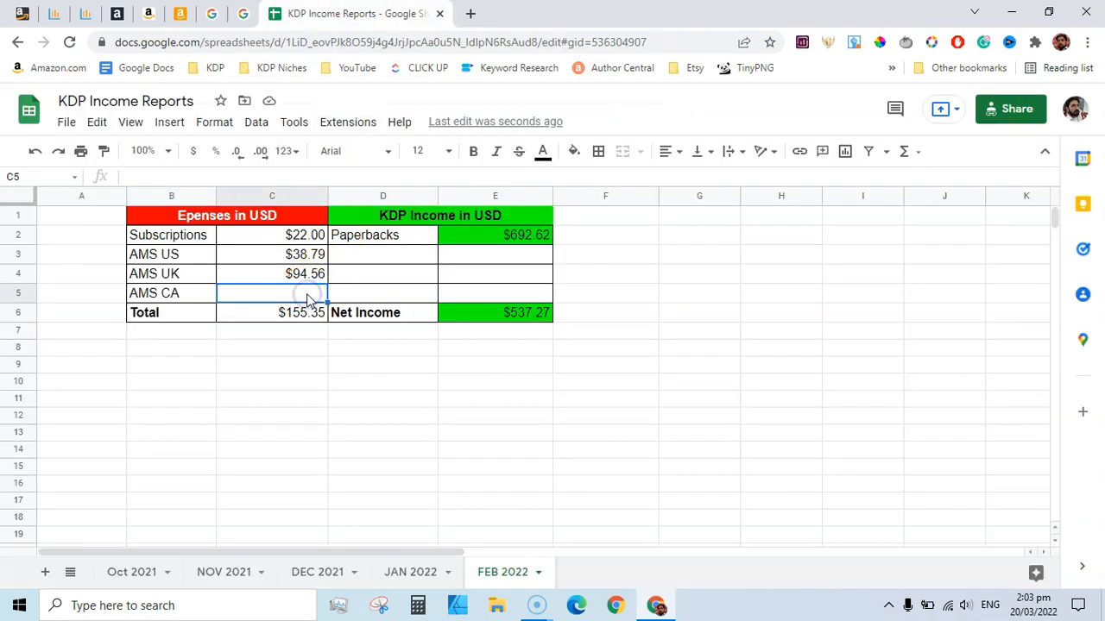
{"action": "type", "text": "15"}
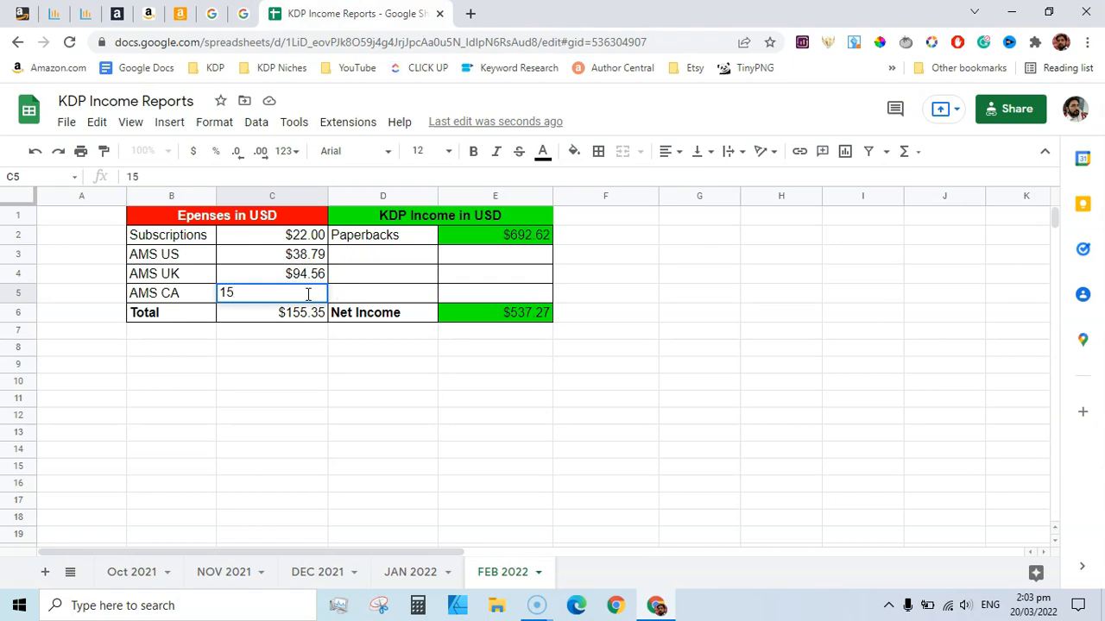
{"action": "type", "text": ".67"}
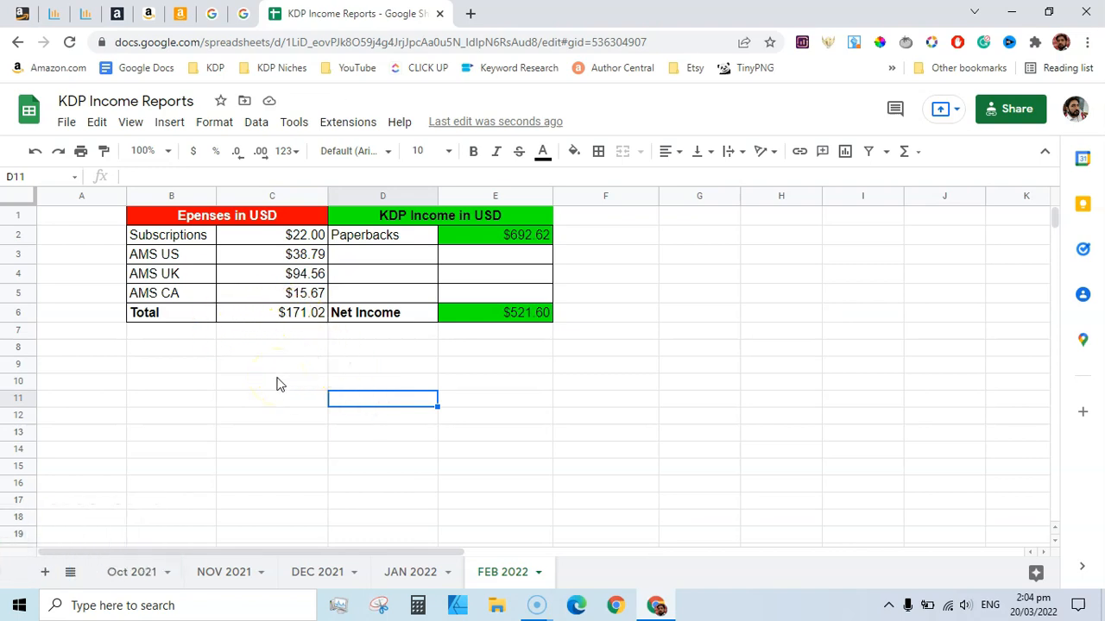
{"action": "mouse_move", "coordinate": [529, 218]}
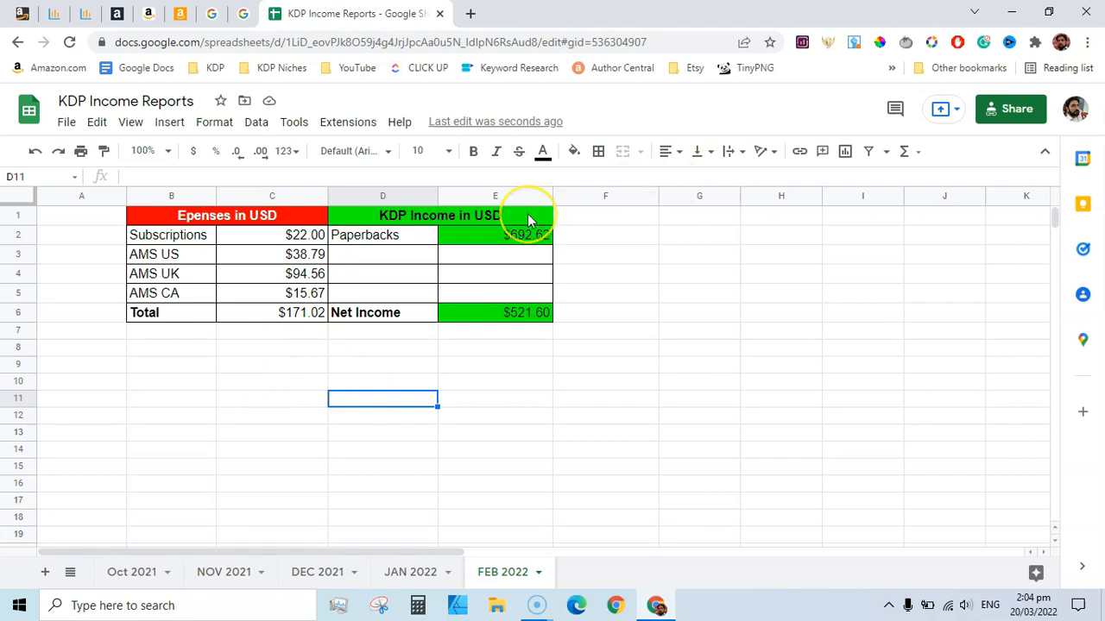
{"action": "mouse_move", "coordinate": [496, 328]}
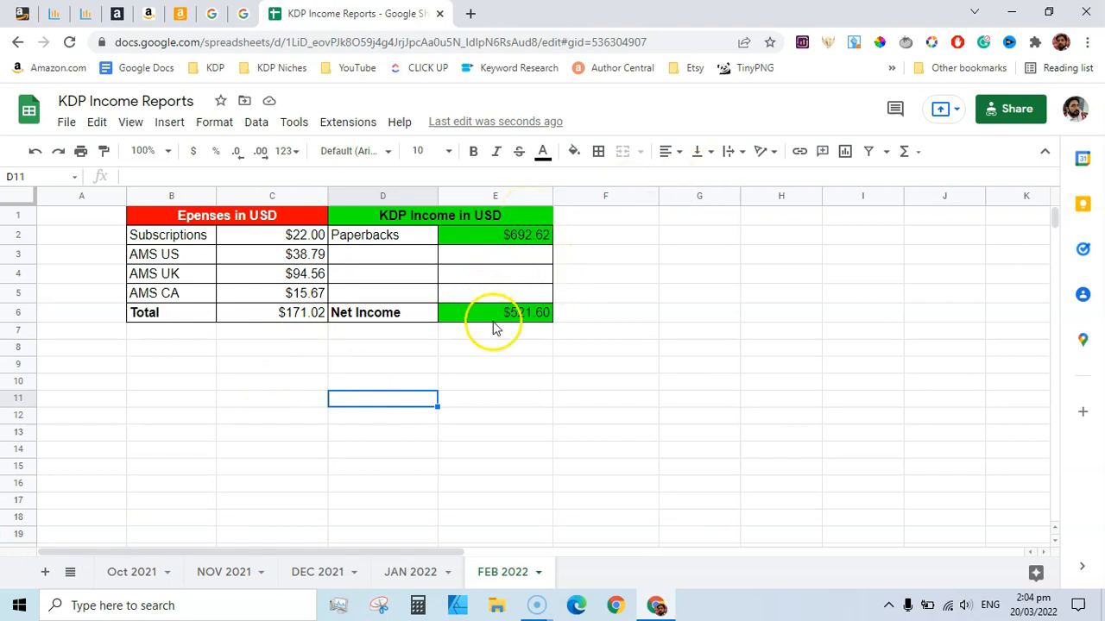
{"action": "mouse_move", "coordinate": [568, 300]}
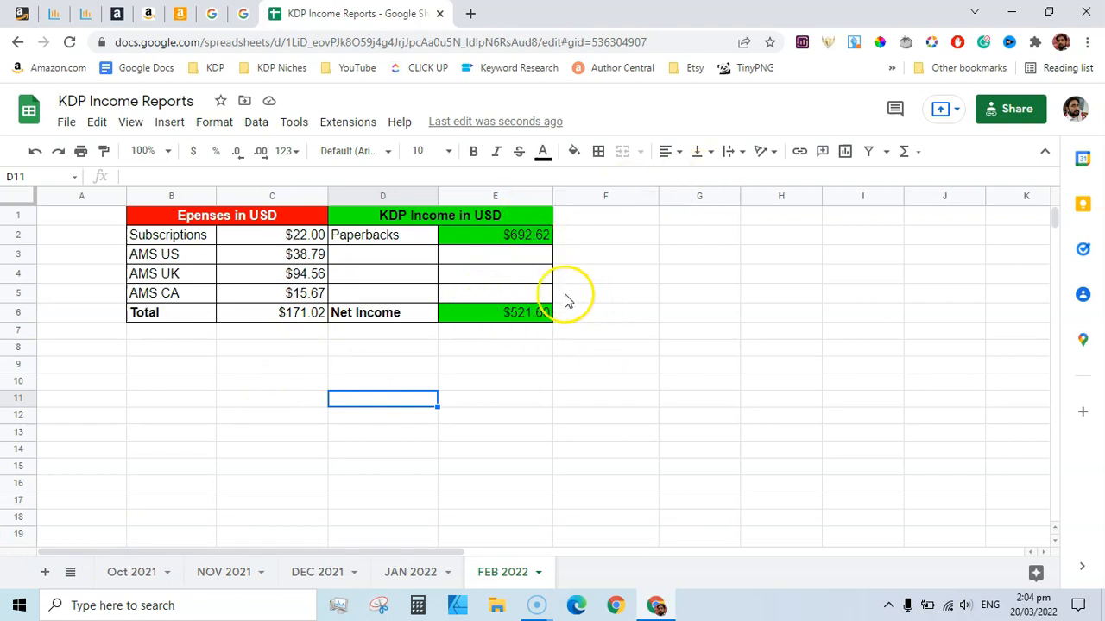
Open the JAN 2022 sheet, with $286.90 expenses and $427.01 net income
{"action": "left_click", "coordinate": [494, 381]}
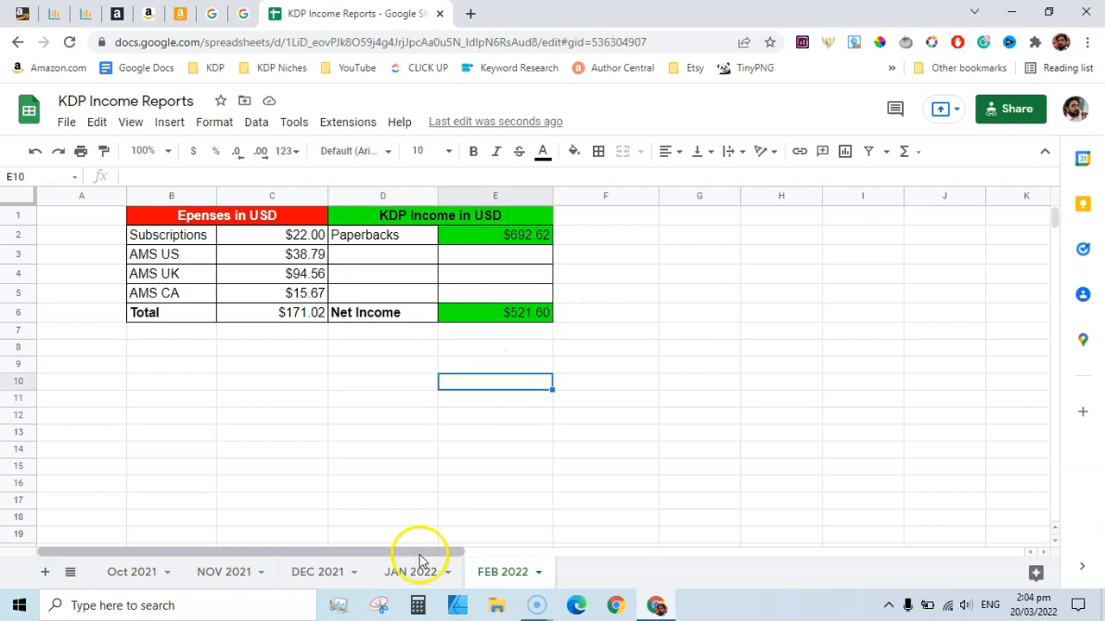
{"action": "left_click", "coordinate": [410, 571]}
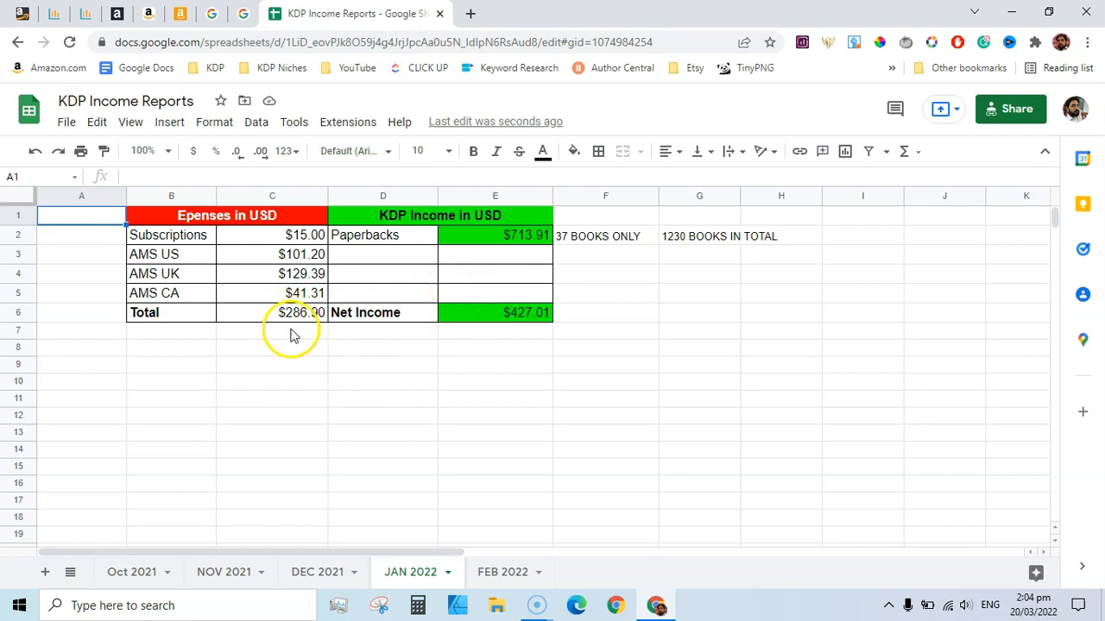
{"action": "mouse_move", "coordinate": [569, 231]}
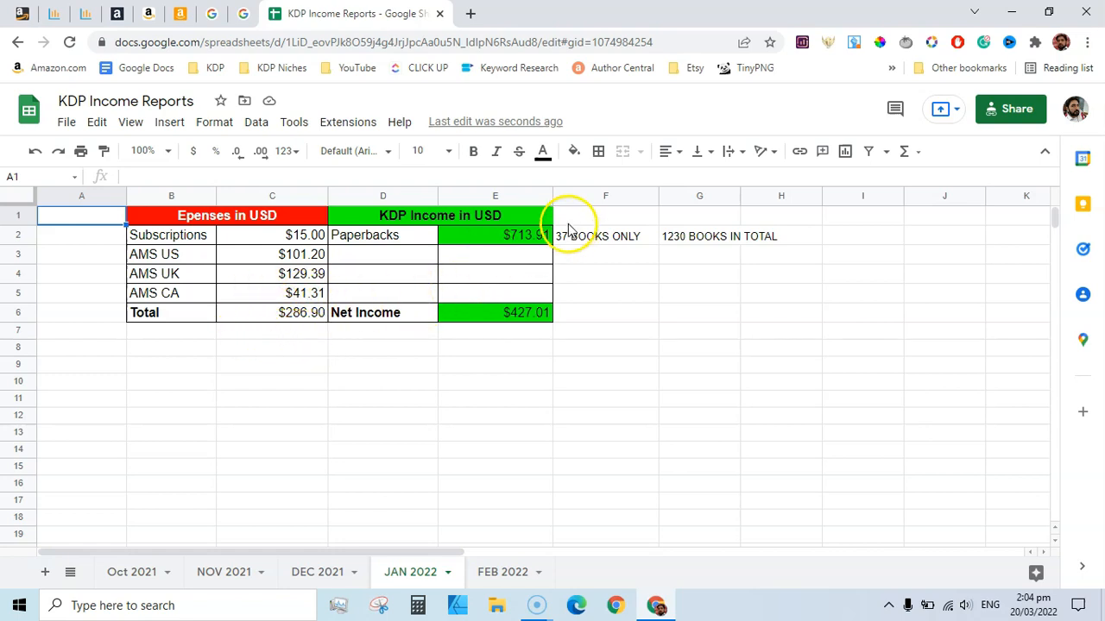
{"action": "mouse_move", "coordinate": [513, 236]}
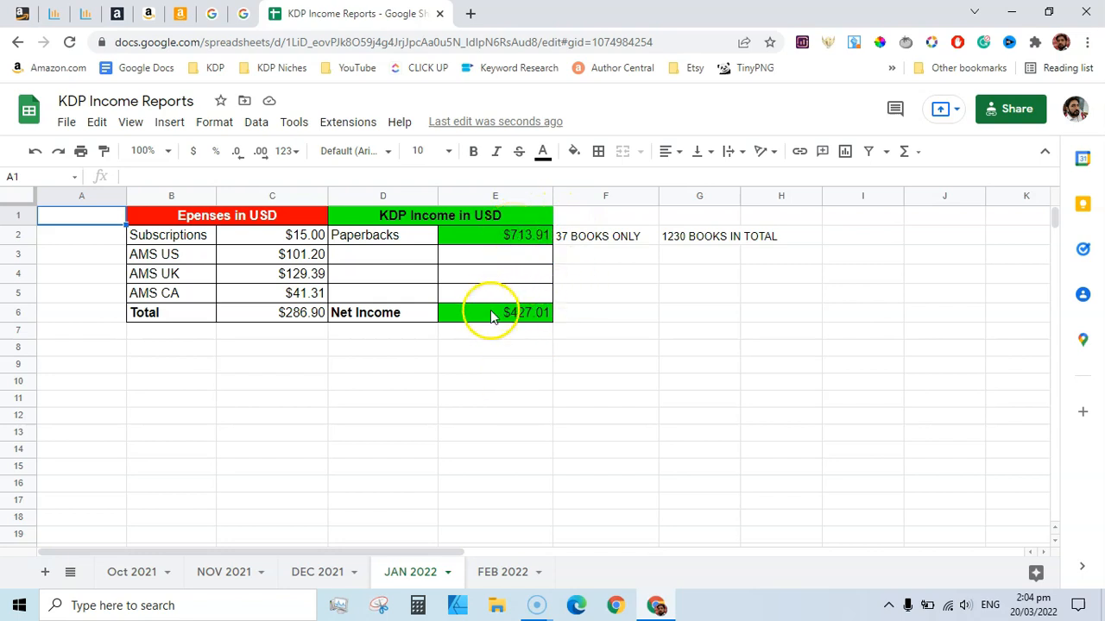
{"action": "mouse_move", "coordinate": [570, 360]}
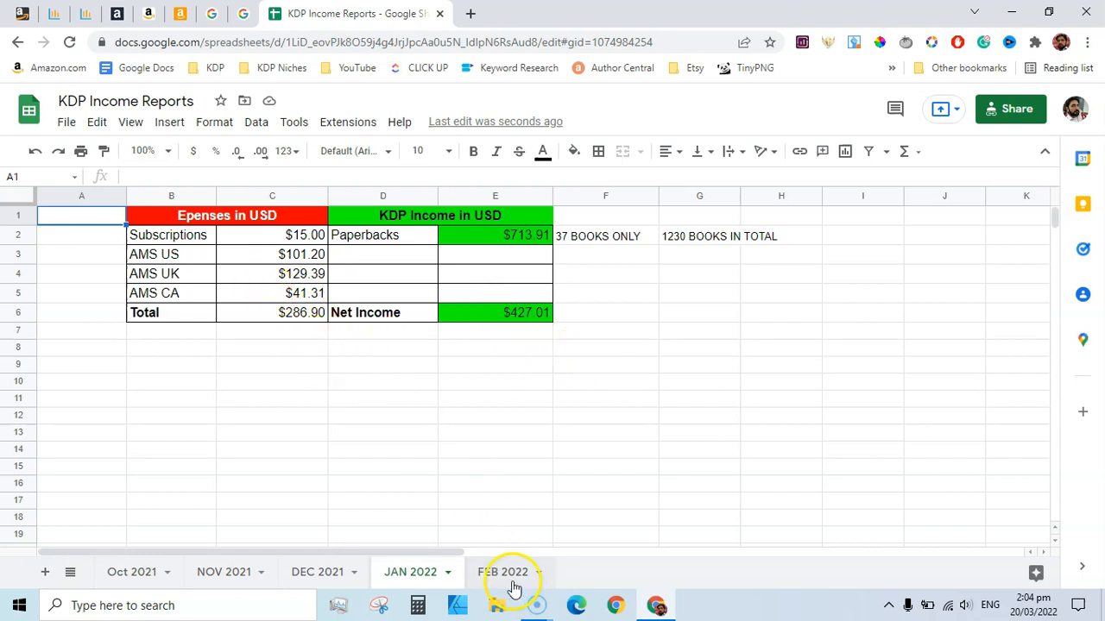
Switch back to the FEB 2022 sheet showing $171.02 expenses and $521.60 net income
{"action": "left_click", "coordinate": [502, 571]}
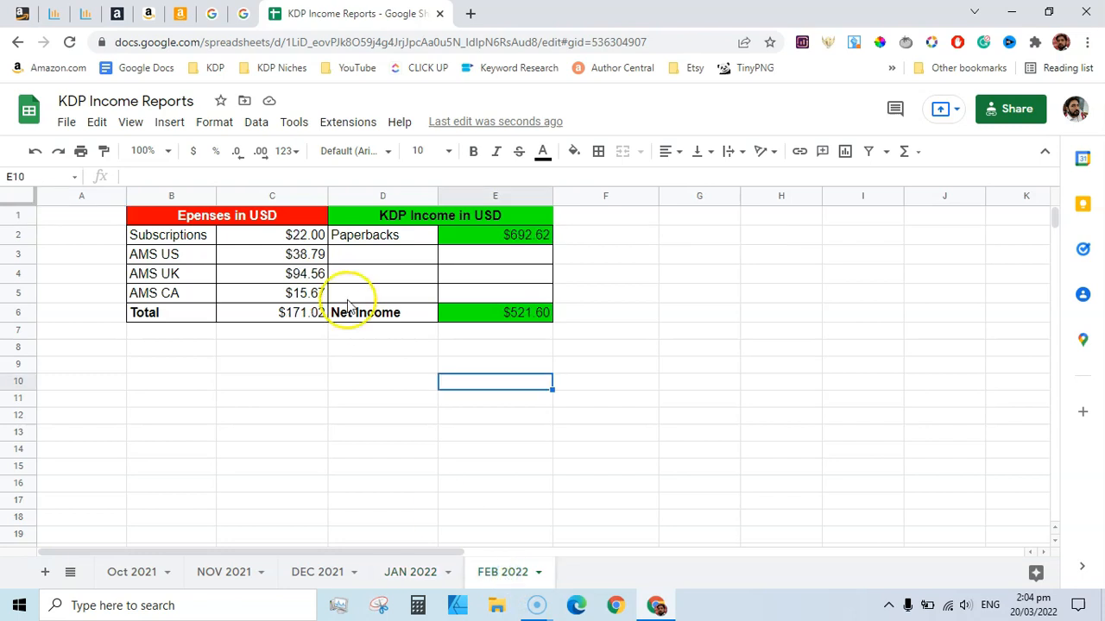
{"action": "mouse_move", "coordinate": [277, 306]}
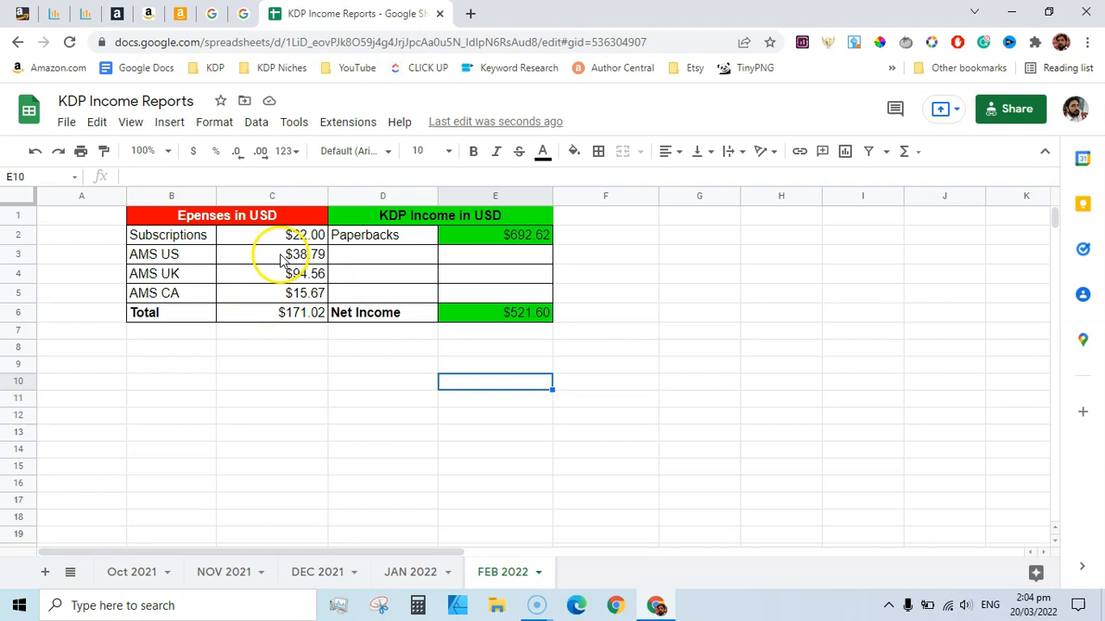
{"action": "mouse_move", "coordinate": [311, 336]}
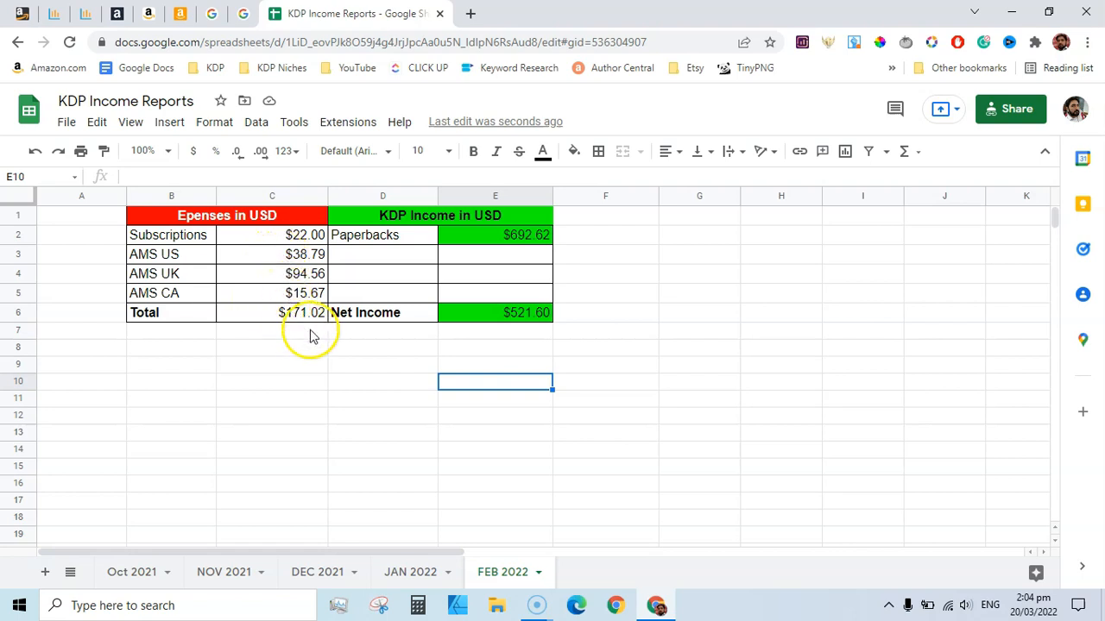
{"action": "mouse_move", "coordinate": [275, 326]}
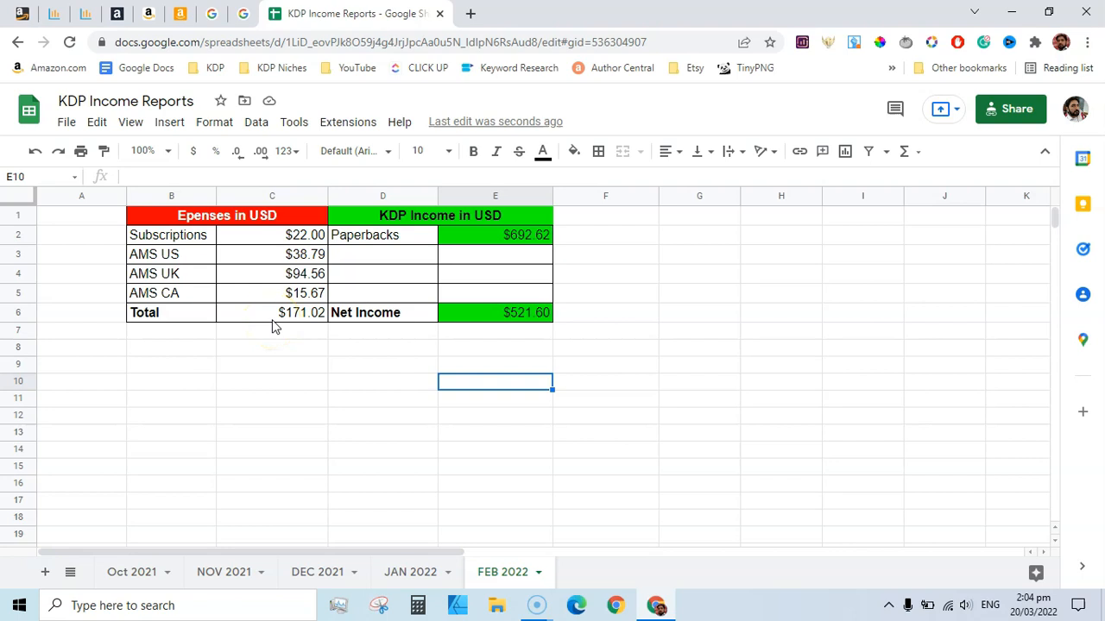
{"action": "mouse_move", "coordinate": [315, 349]}
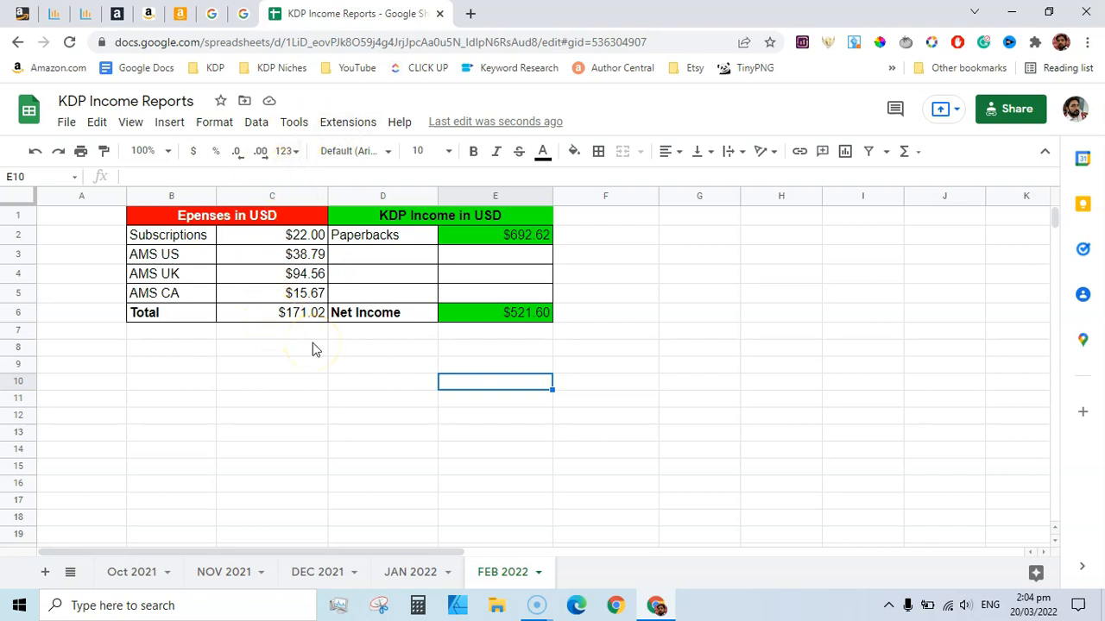
{"action": "mouse_move", "coordinate": [529, 337]}
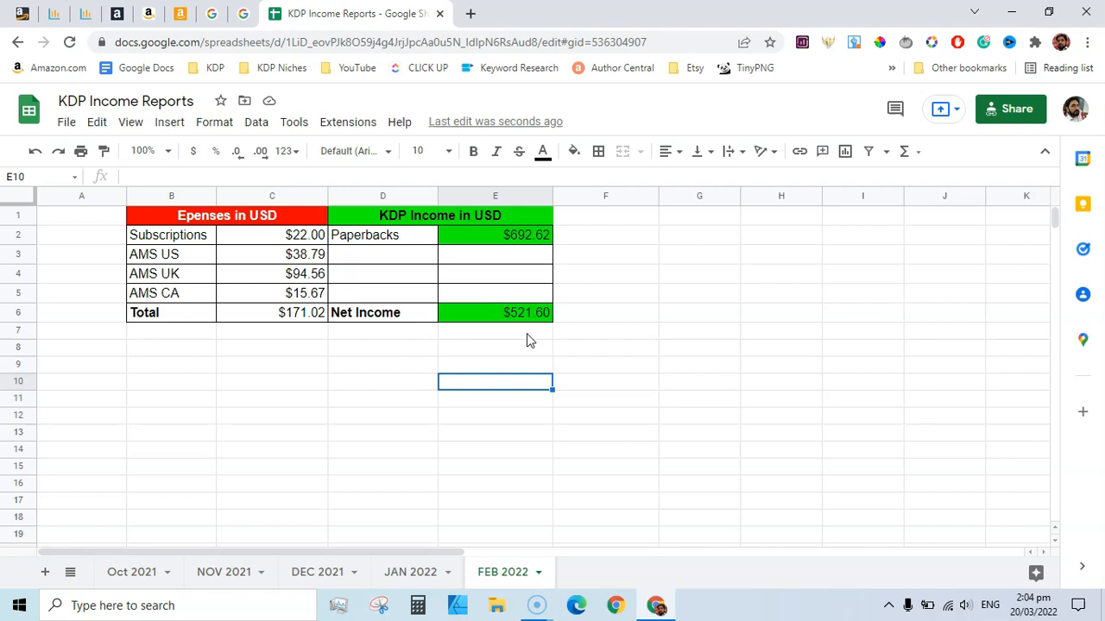
{"action": "mouse_move", "coordinate": [241, 13]}
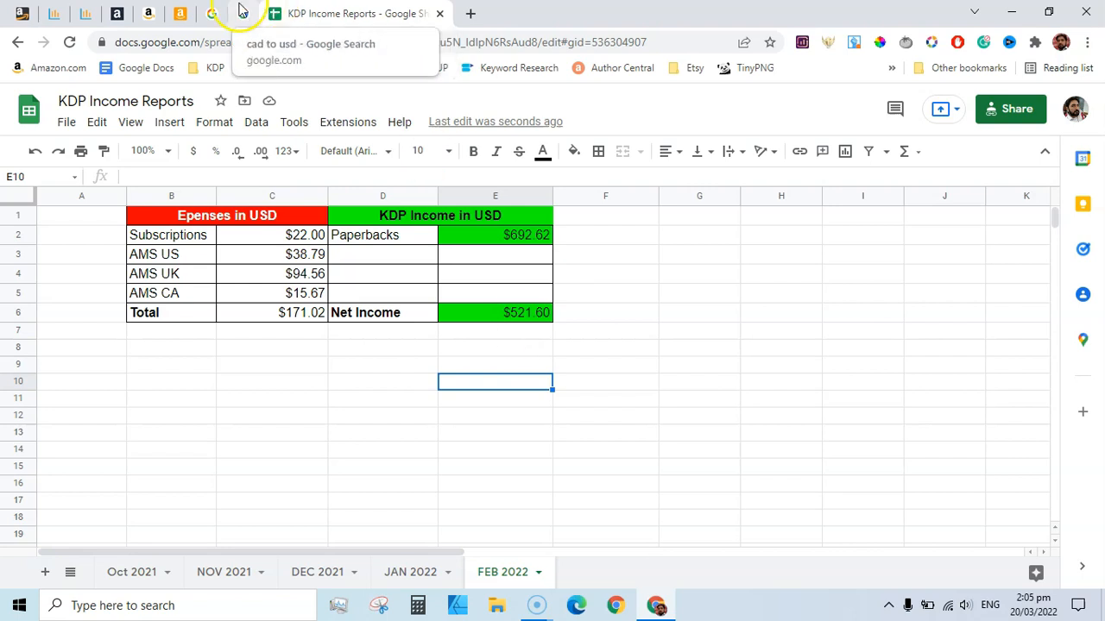
{"action": "mouse_move", "coordinate": [86, 13]}
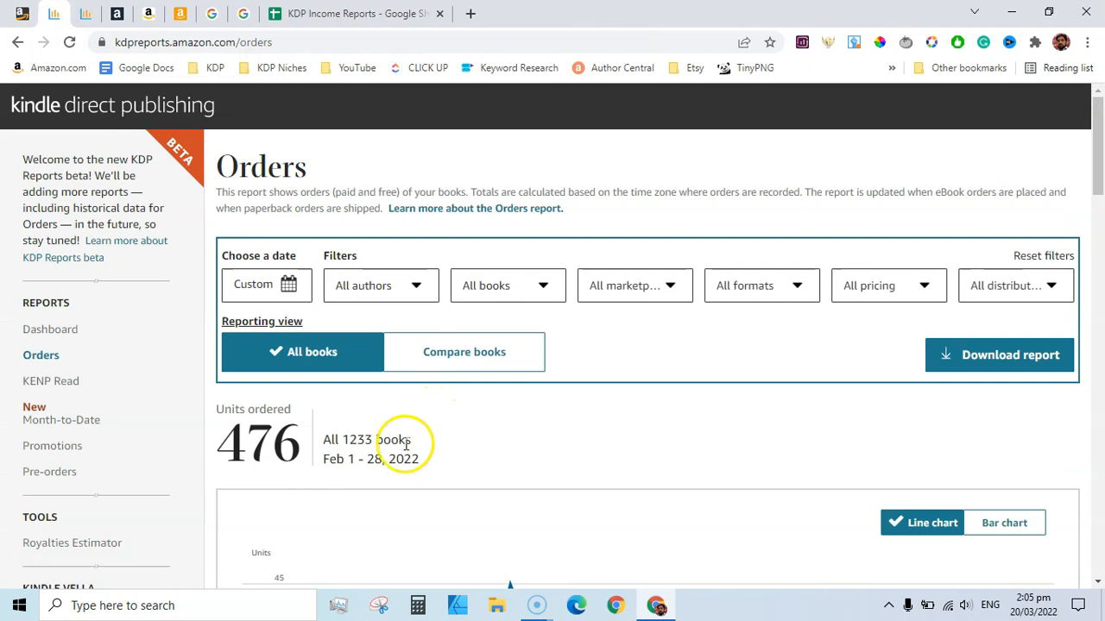
{"action": "mouse_move", "coordinate": [469, 430]}
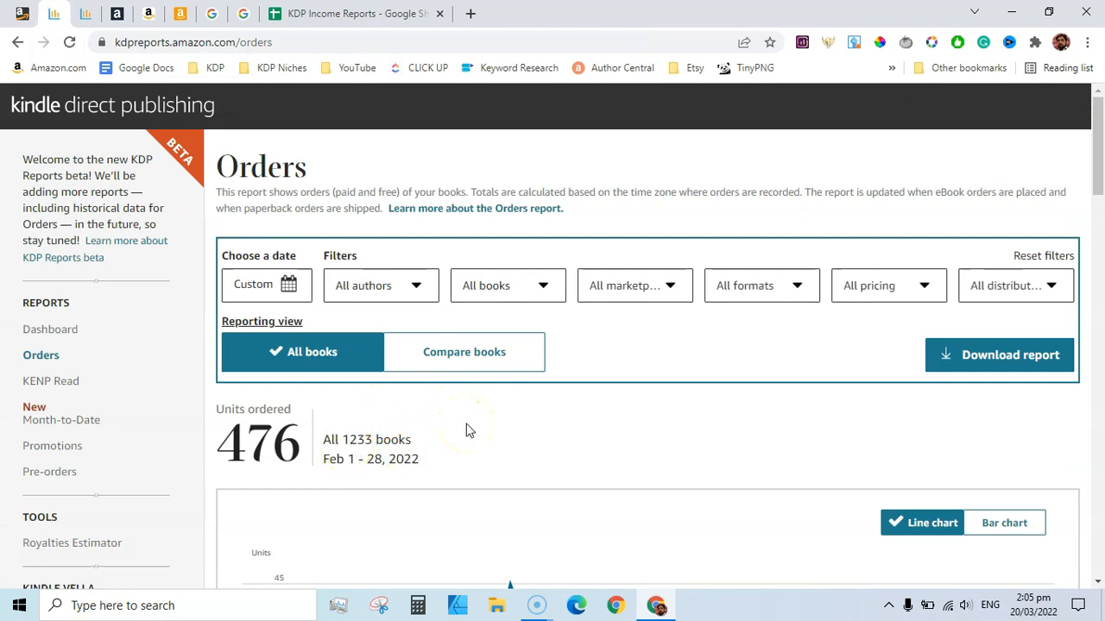
{"action": "left_click", "coordinate": [353, 14]}
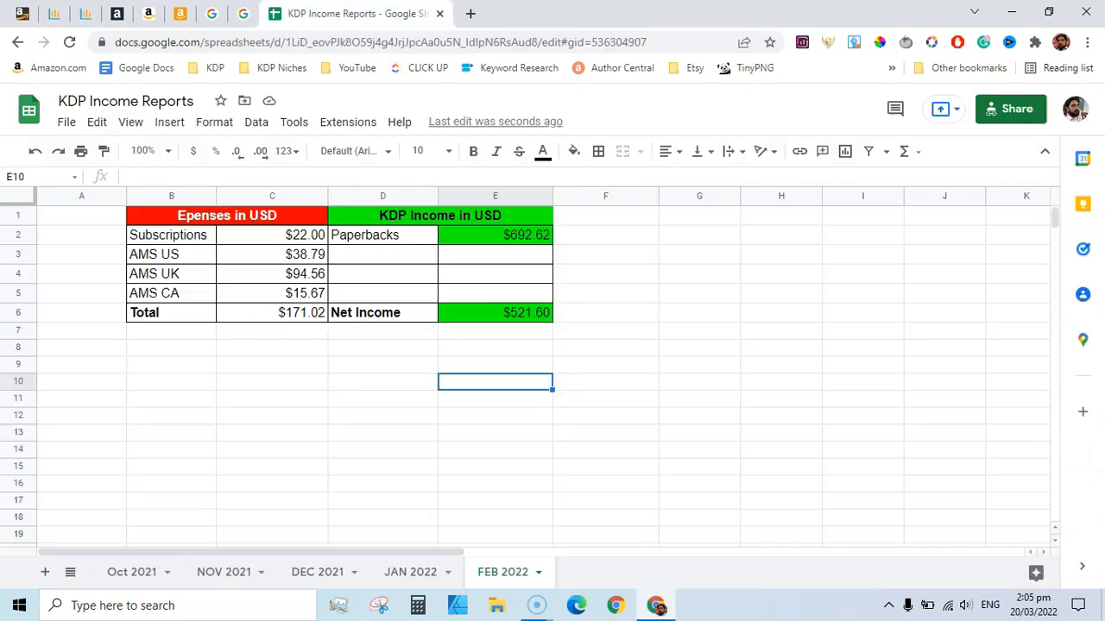
{"action": "mouse_move", "coordinate": [612, 384]}
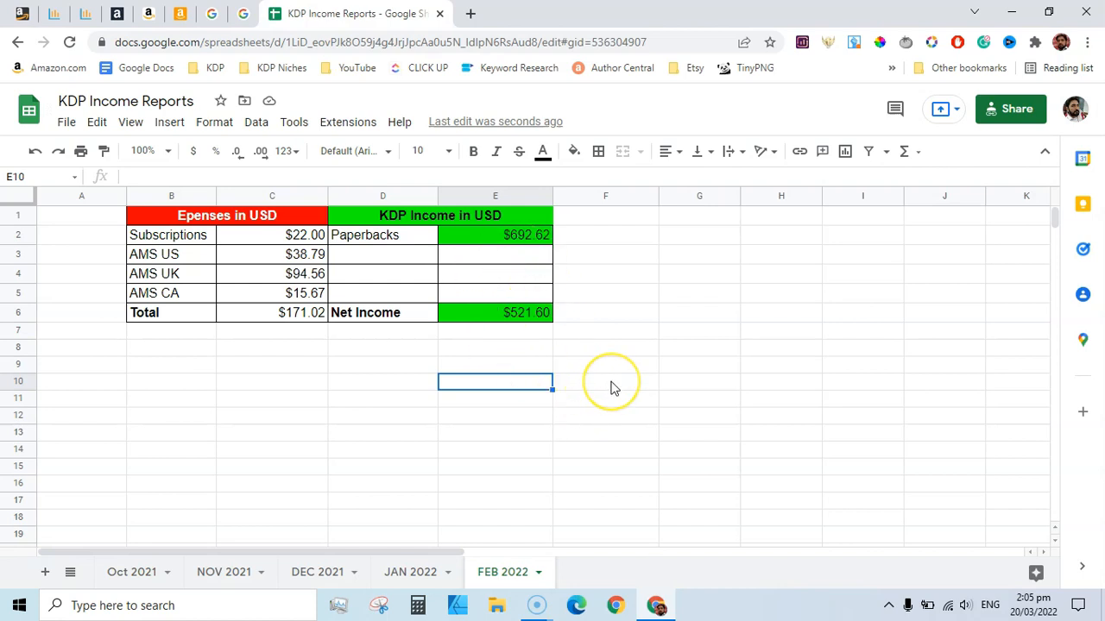
{"action": "mouse_move", "coordinate": [612, 388]}
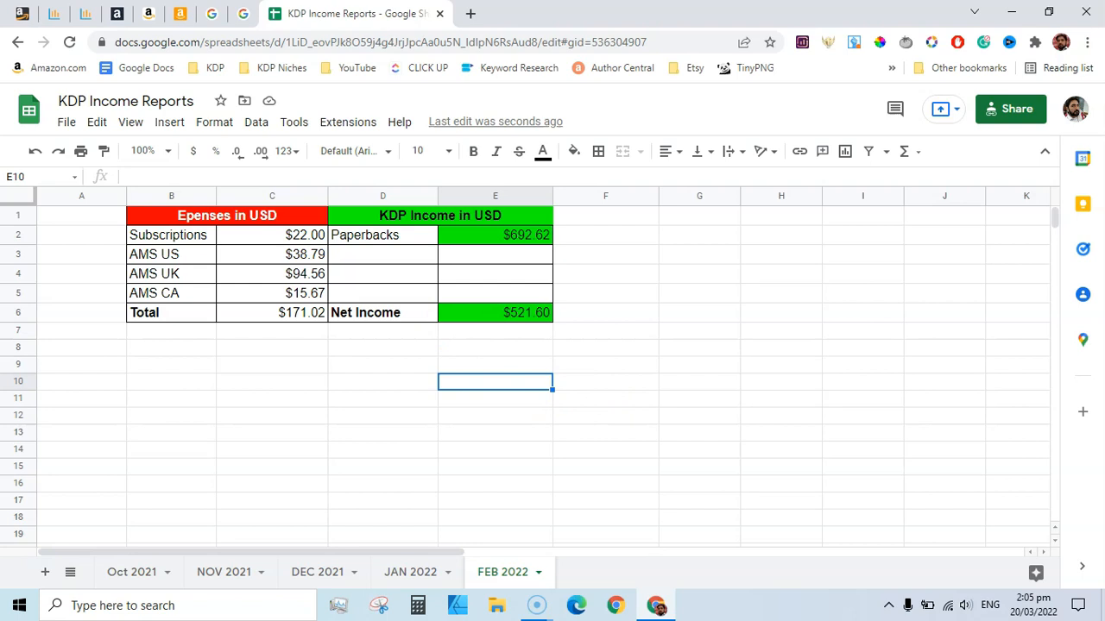
{"action": "mouse_move", "coordinate": [354, 14]}
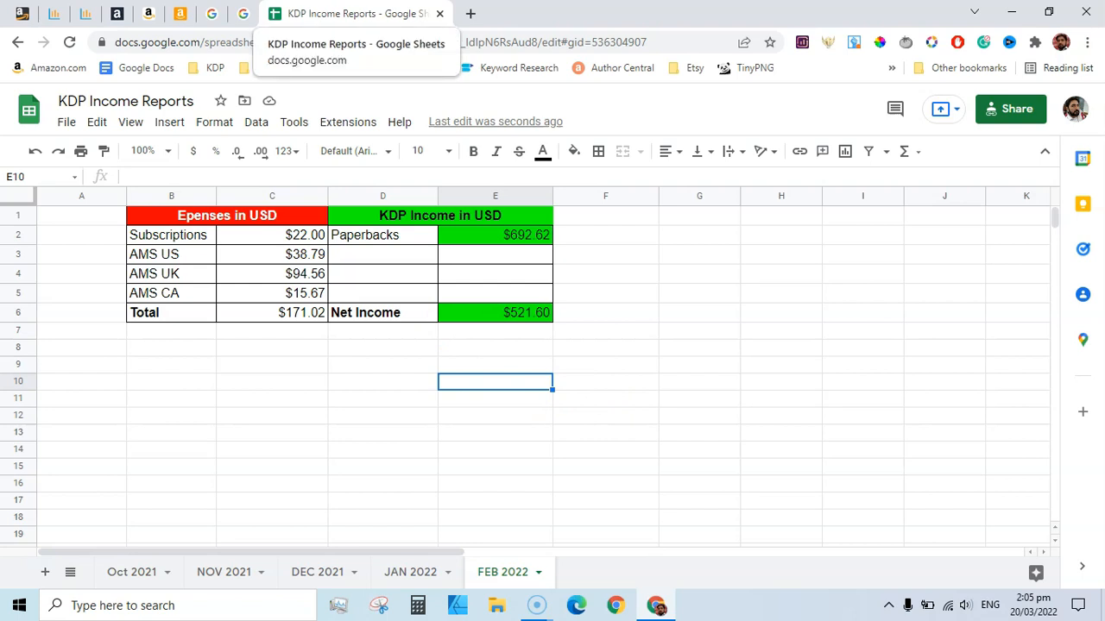
{"action": "mouse_move", "coordinate": [664, 293]}
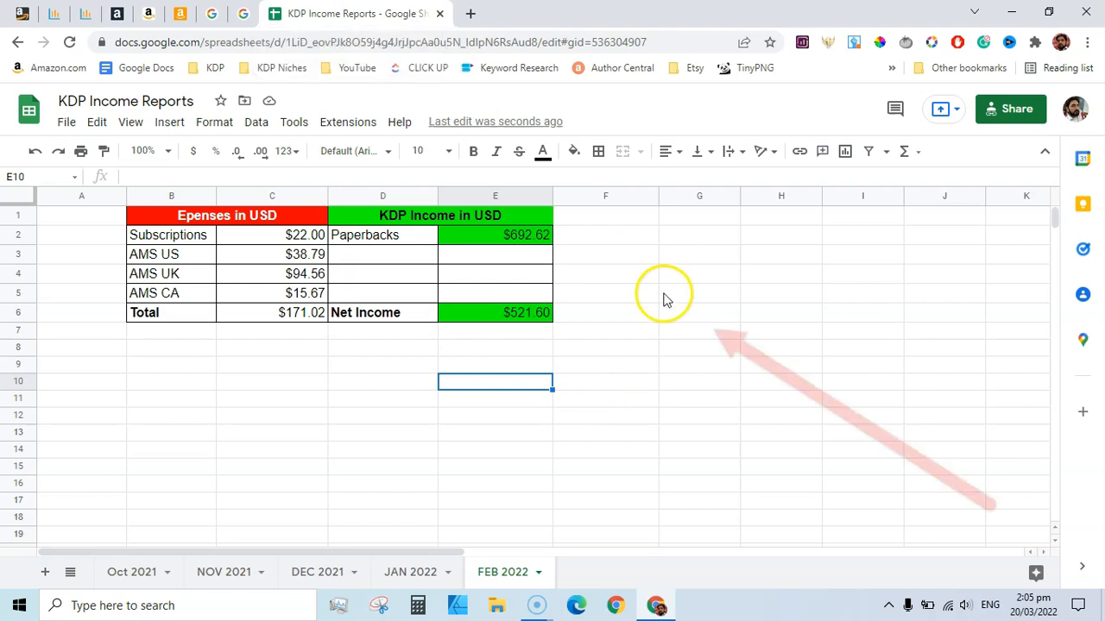